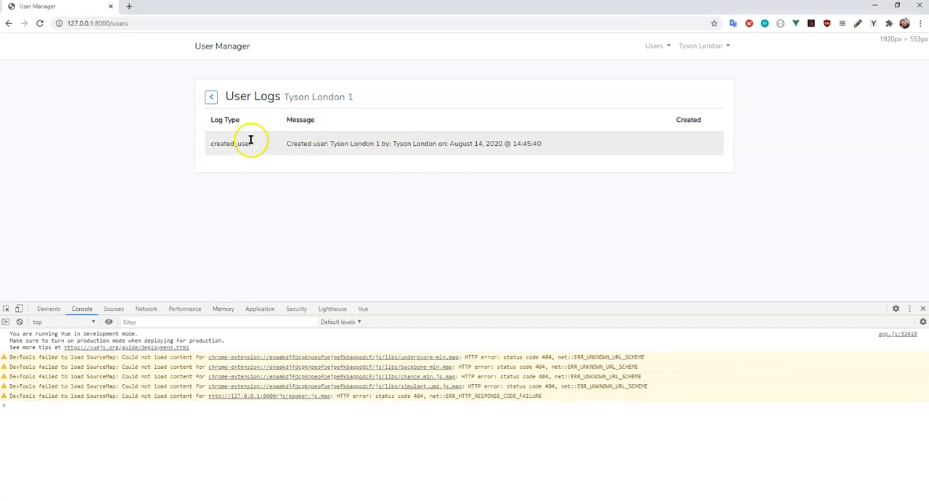
{"action": "mouse_move", "coordinate": [263, 174]}
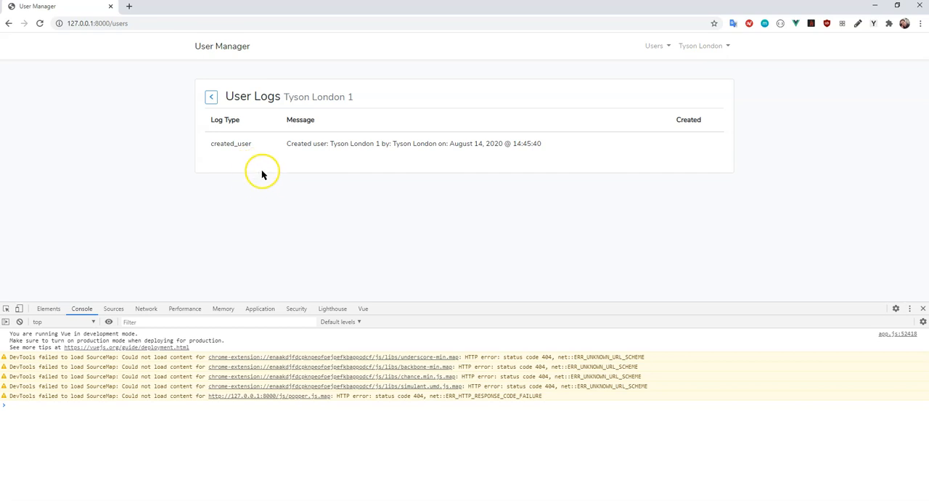
{"action": "mouse_move", "coordinate": [17, 180]}
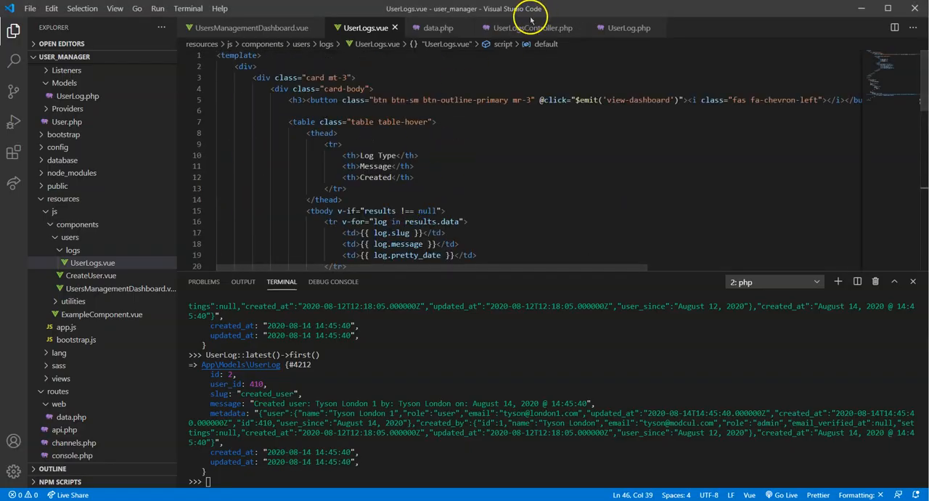
In UserLogsController's constructor, start a $this->middleware('isAdmin') call, checking the existing middleware files.
{"action": "left_click", "coordinate": [535, 28]}
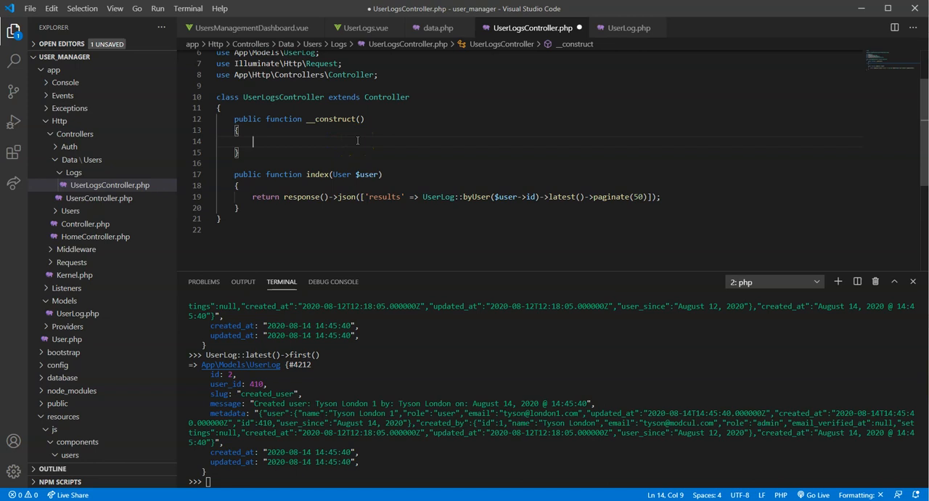
{"action": "type", "text": "$this->"}
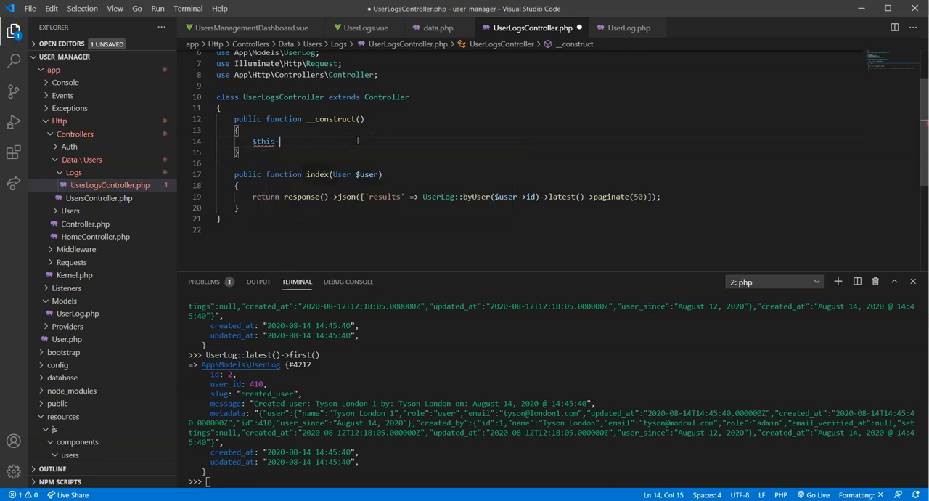
{"action": "type", "text": "middleware"}
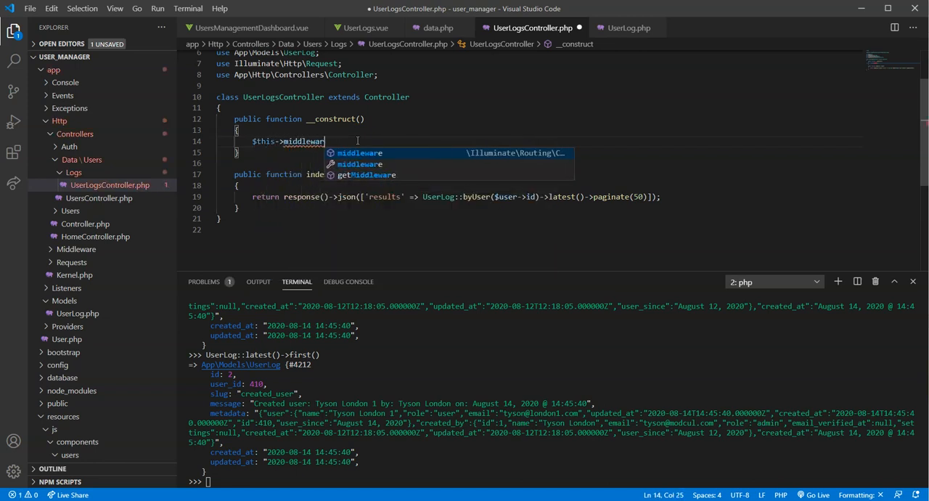
{"action": "type", "text": "('is')"}
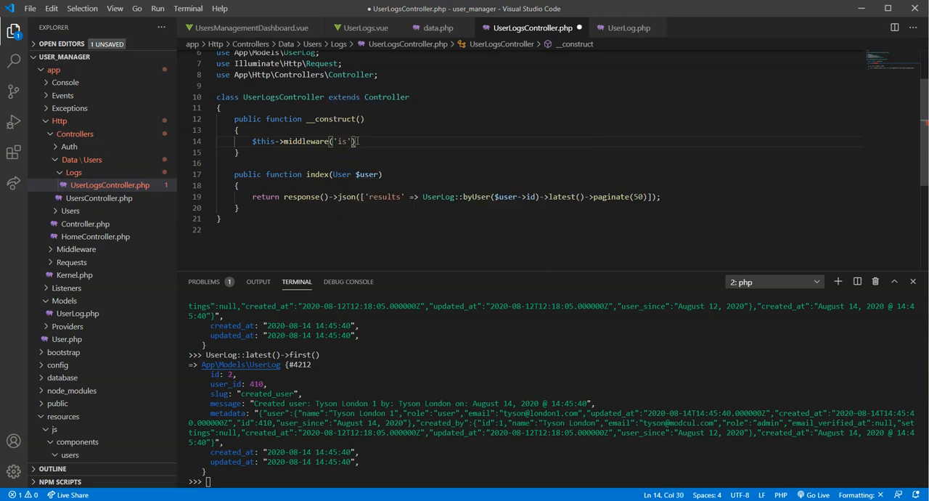
{"action": "type", "text": "Admin"}
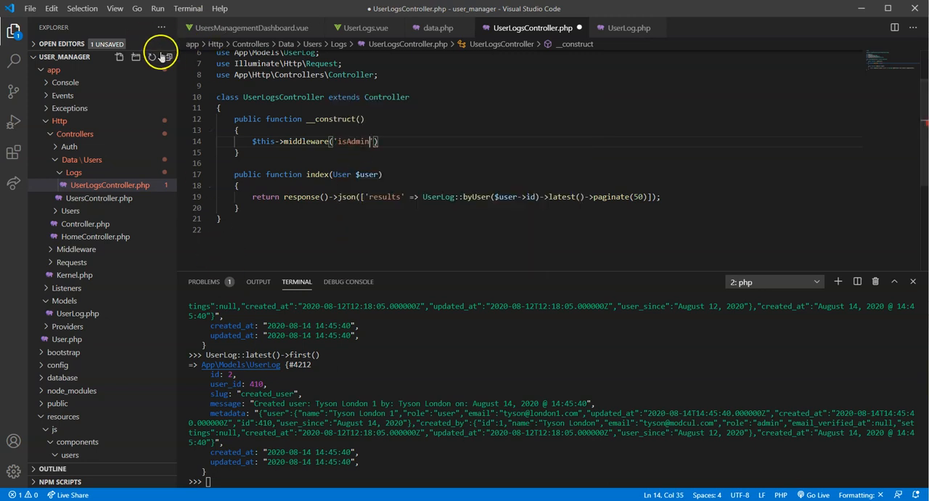
{"action": "left_click", "coordinate": [152, 57]}
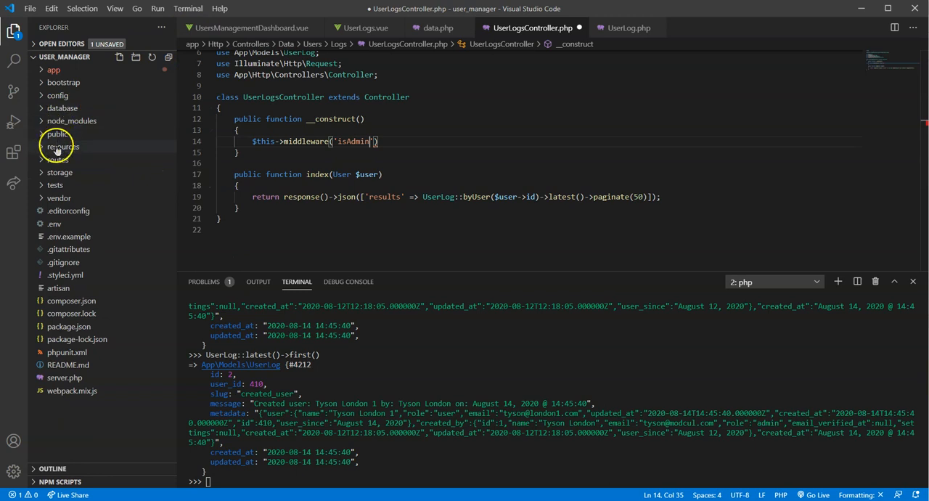
{"action": "left_click", "coordinate": [54, 70]}
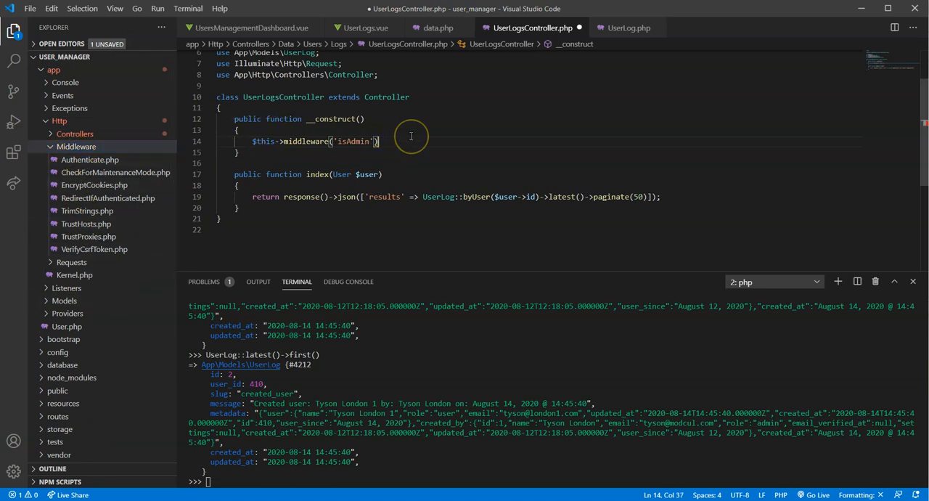
Restrict the middleware with ->only('index') and rename it from isAdmin to isUser.
{"action": "type", "text": "->"}
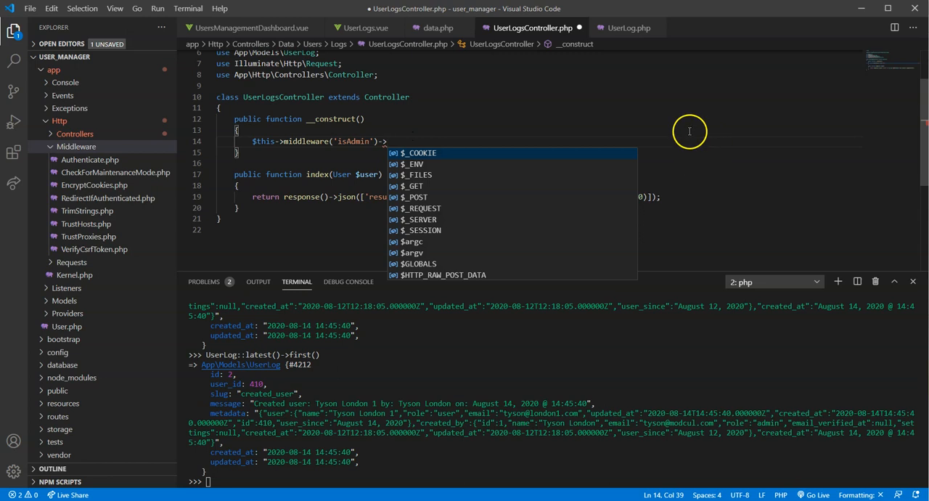
{"action": "mouse_move", "coordinate": [487, 114]}
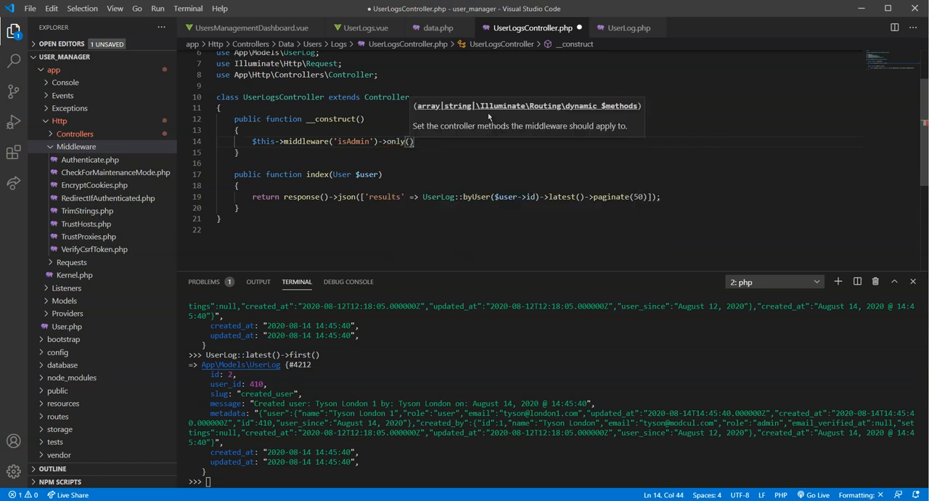
{"action": "type", "text": "'index'"}
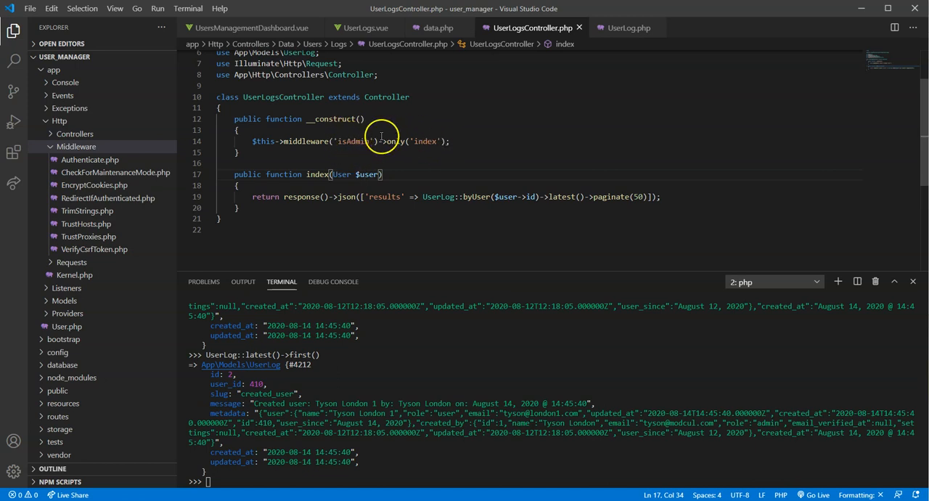
{"action": "double_click", "coordinate": [355, 141]}
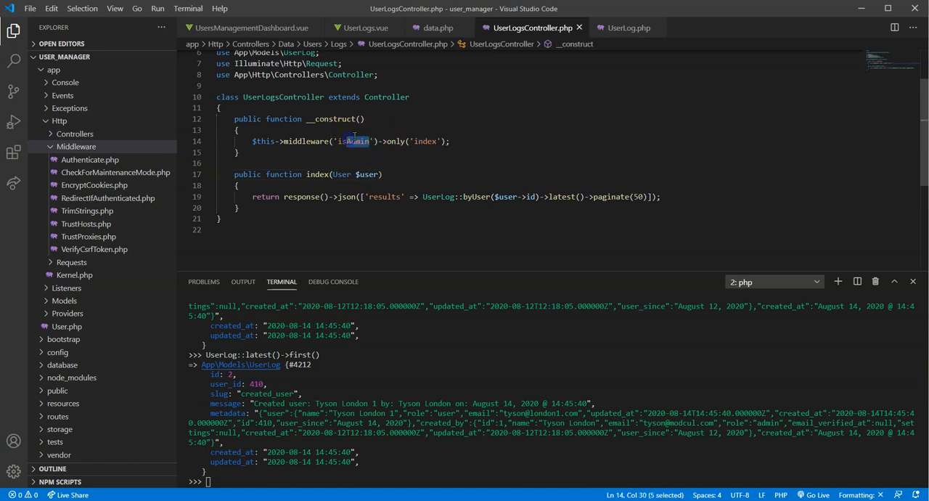
{"action": "type", "text": "isUser"}
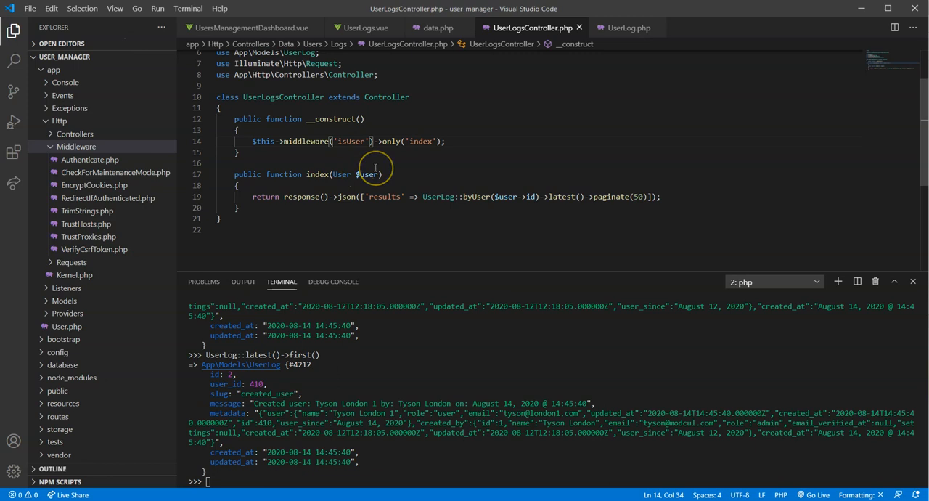
{"action": "double_click", "coordinate": [366, 174]}
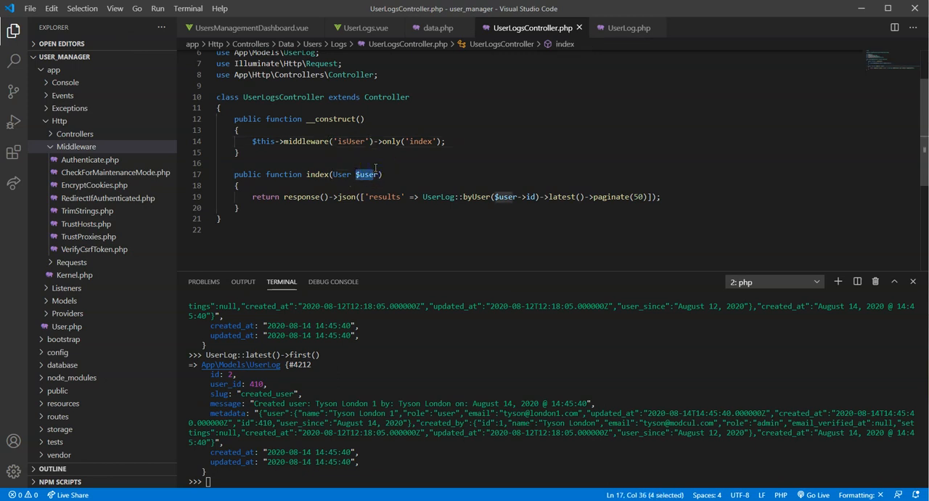
{"action": "left_click", "coordinate": [447, 140]}
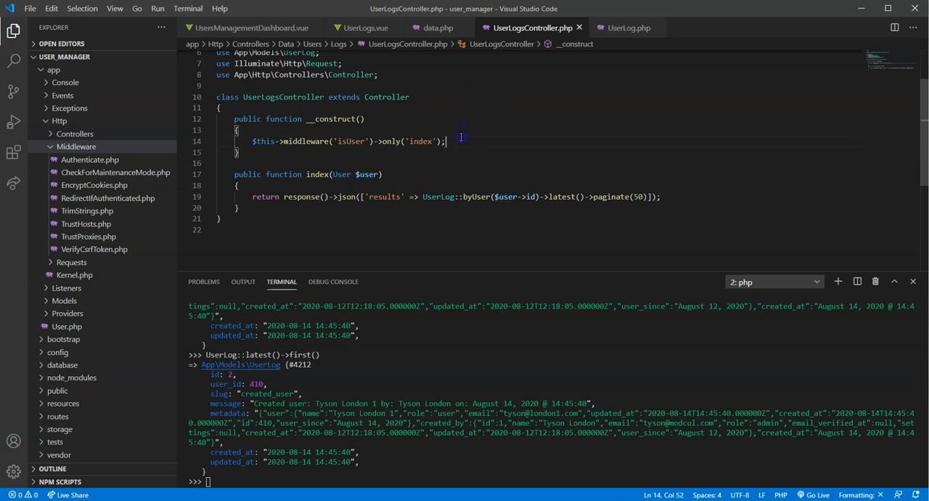
{"action": "mouse_move", "coordinate": [444, 131]}
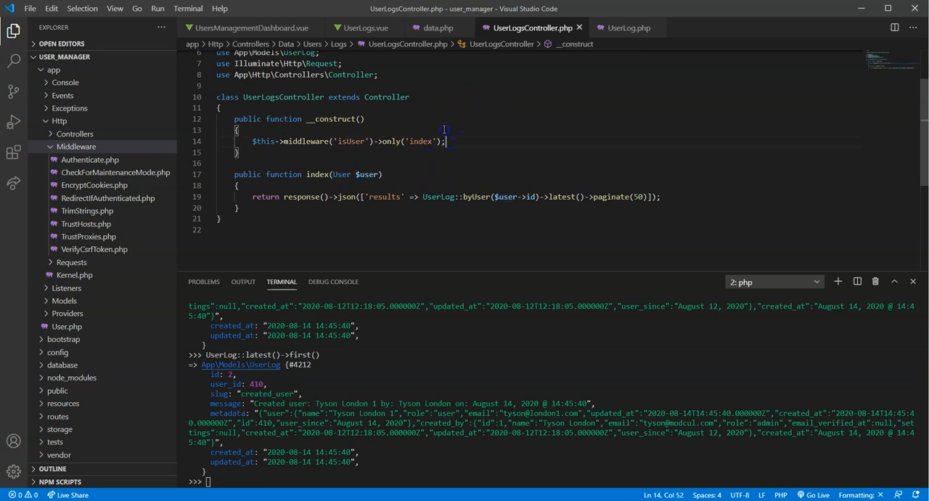
{"action": "mouse_move", "coordinate": [463, 154]}
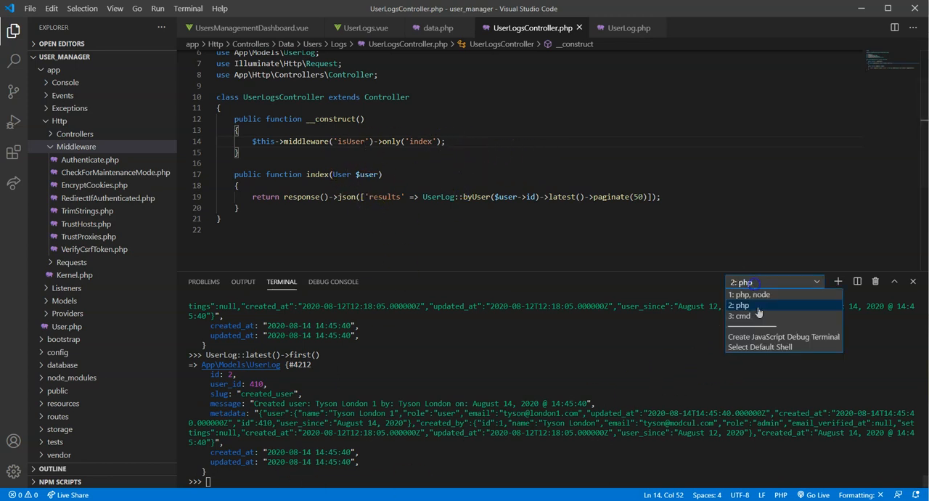
Run php artisan make:middleware IsAdmin in the cmd terminal and recall the command.
{"action": "left_click", "coordinate": [740, 315]}
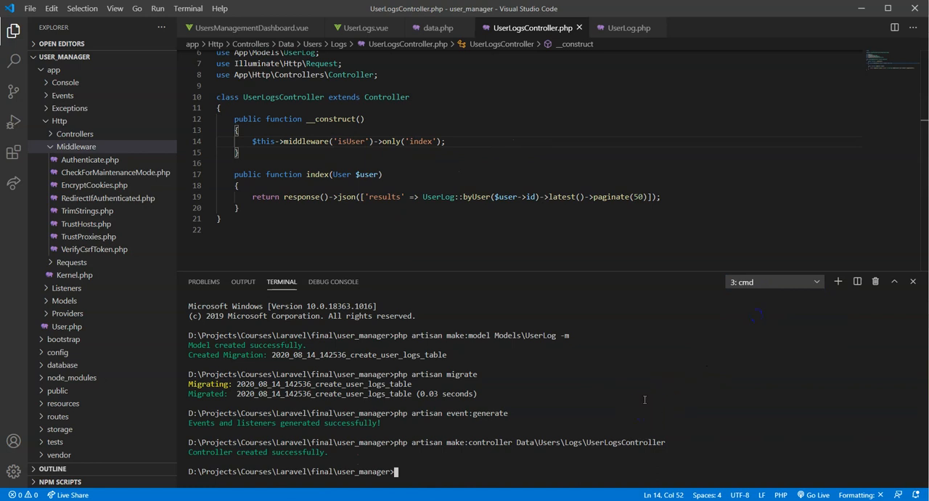
{"action": "type", "text": "php artisan make:midd"}
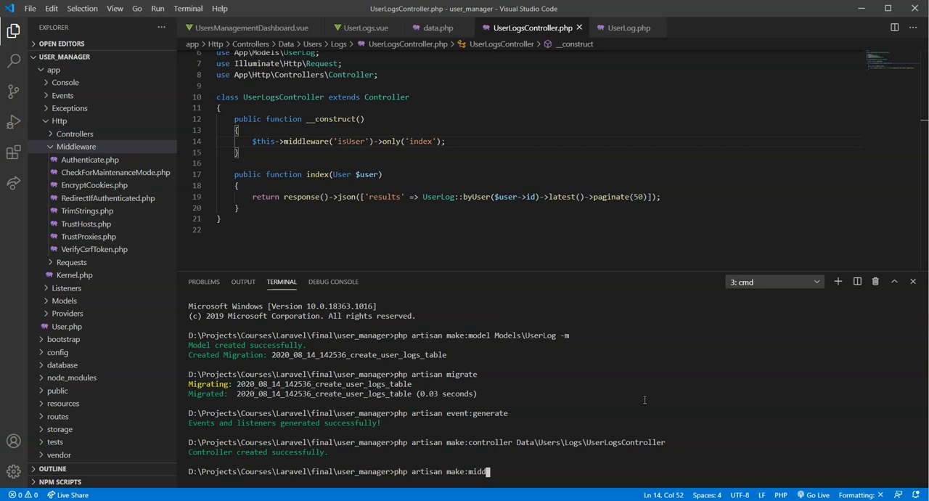
{"action": "type", "text": "leware"}
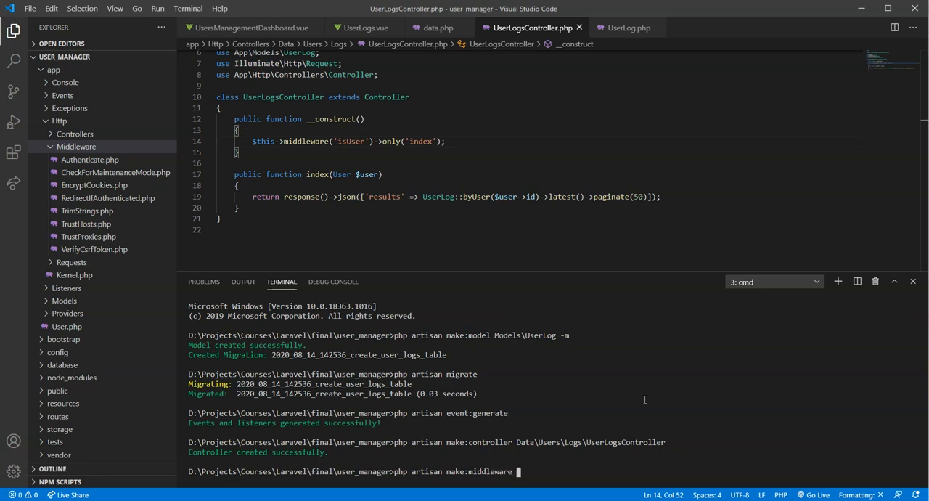
{"action": "type", "text": "isAd"}
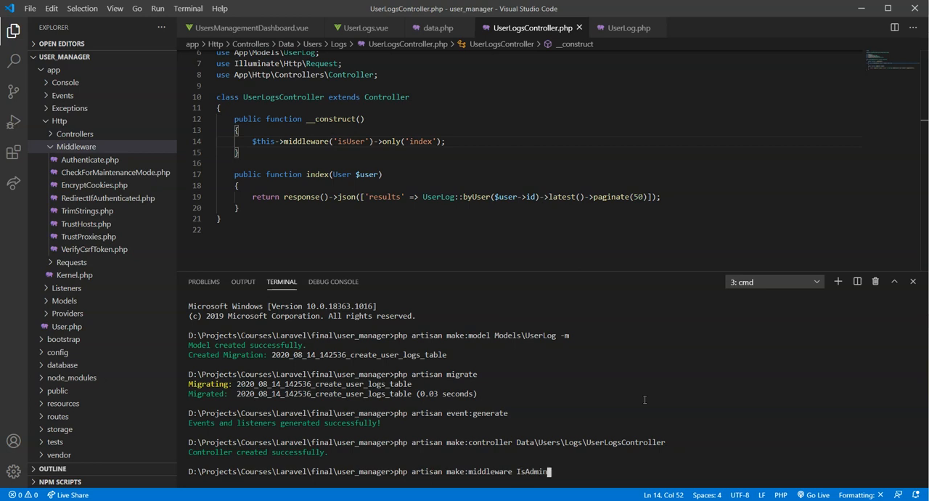
{"action": "key", "text": "ctrl+p"}
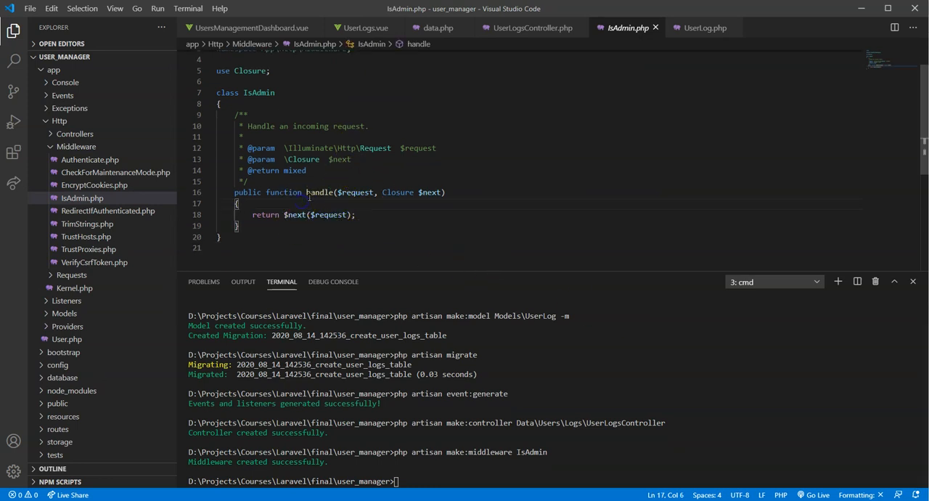
{"action": "key", "text": "enter"}
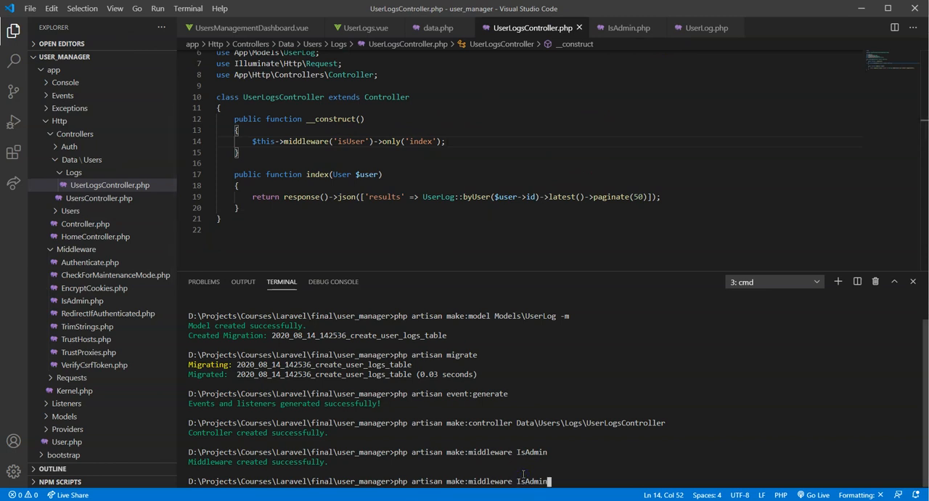
Generate the IsUser middleware, then search the project's files for IsUser.
{"action": "type", "text": "IsUs"}
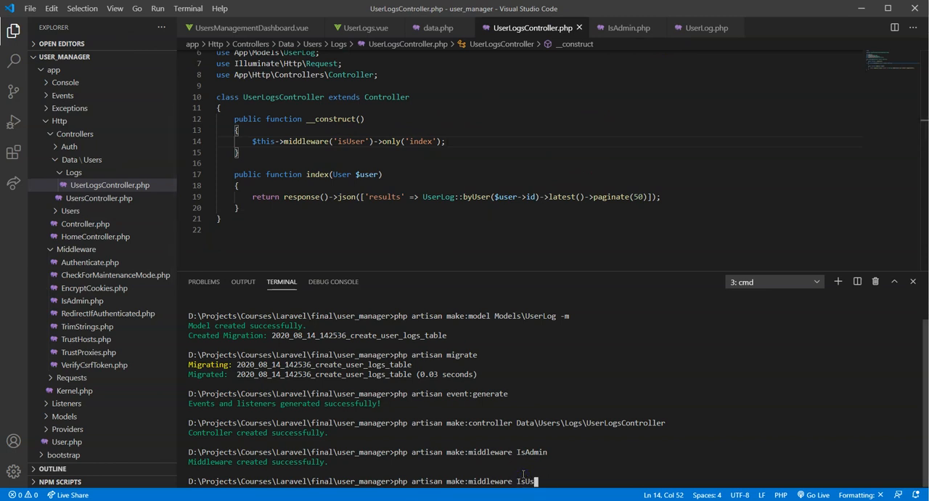
{"action": "key", "text": "Return"}
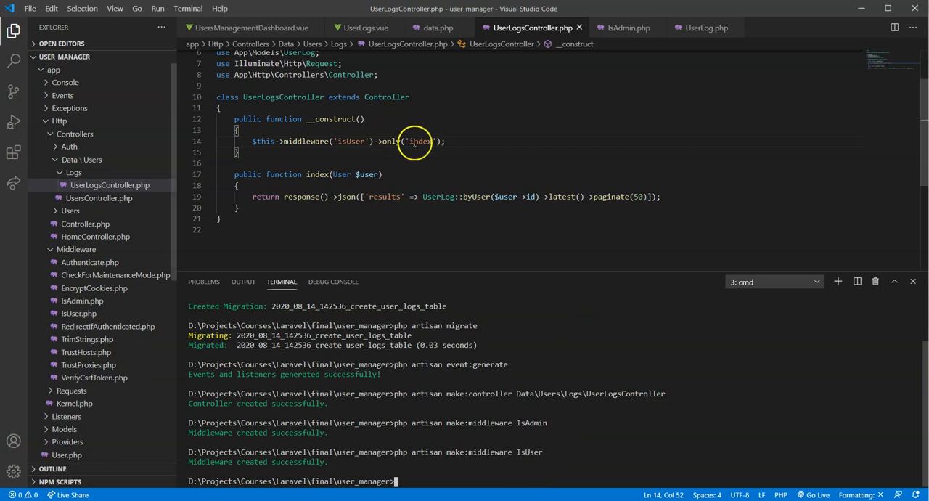
{"action": "key", "text": "ctrl+p"}
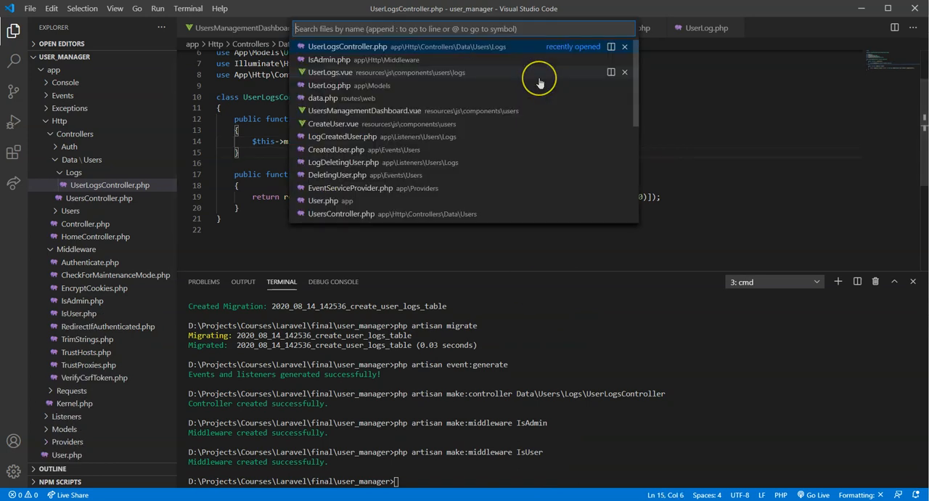
{"action": "type", "text": "IsUser"}
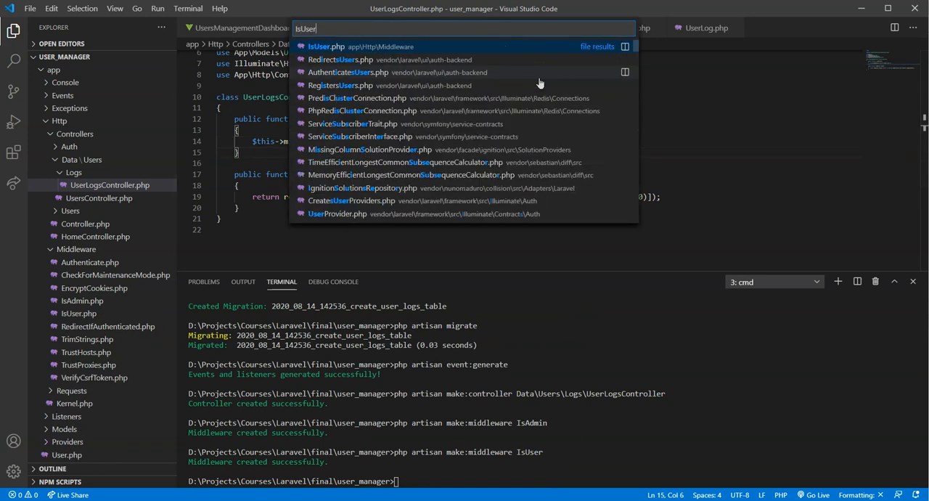
In IsUser's handle(), add a condition checking Auth::id() != $request->route('user').
{"action": "left_click", "coordinate": [326, 47]}
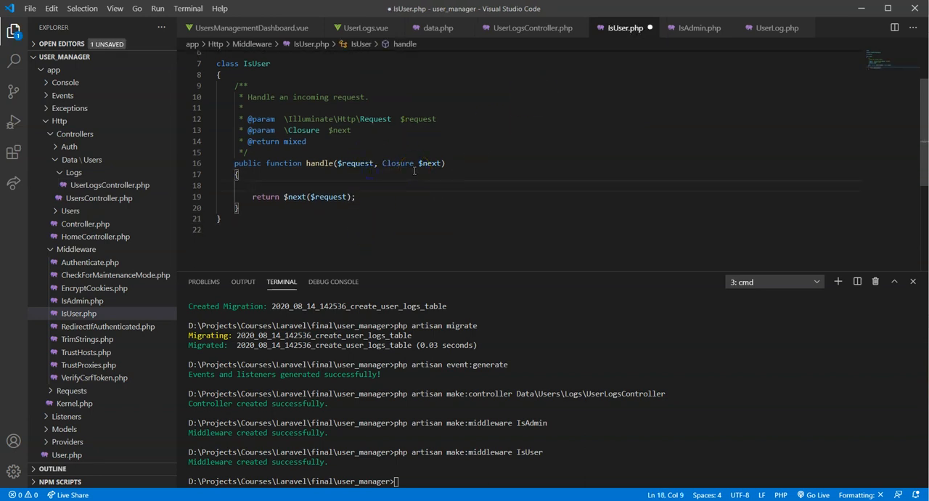
{"action": "type", "text": "if(Auth"}
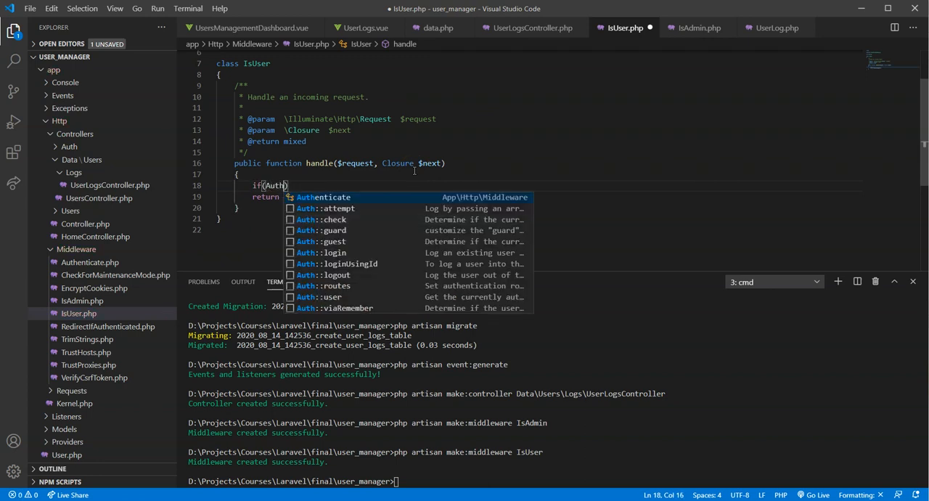
{"action": "type", "text": "::use"}
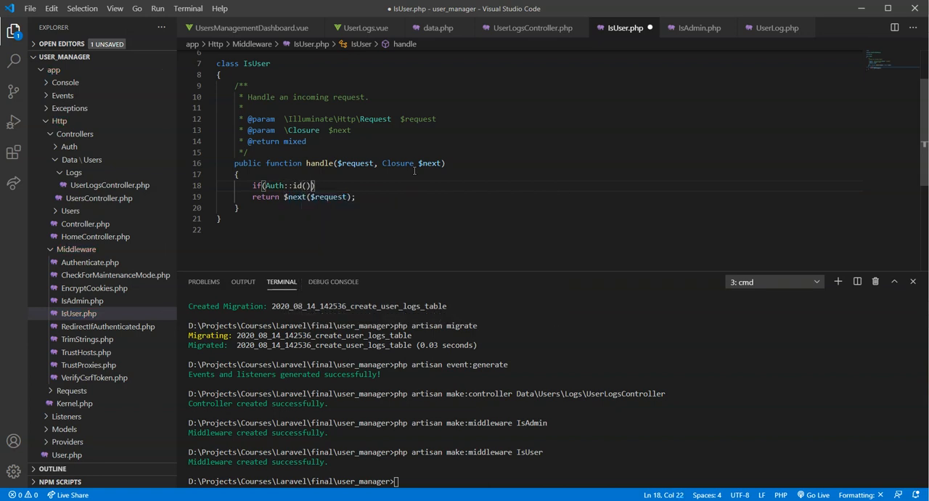
{"action": "type", "text": "!"}
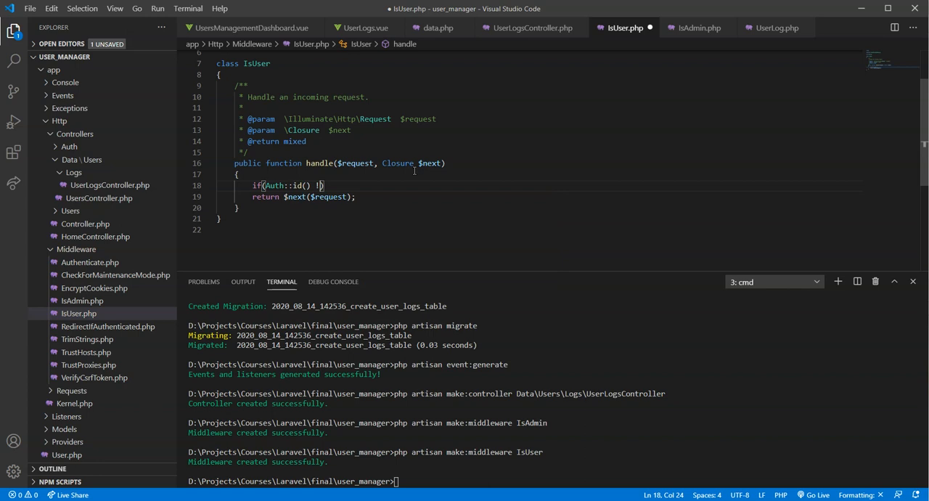
{"action": "type", "text": "1"}
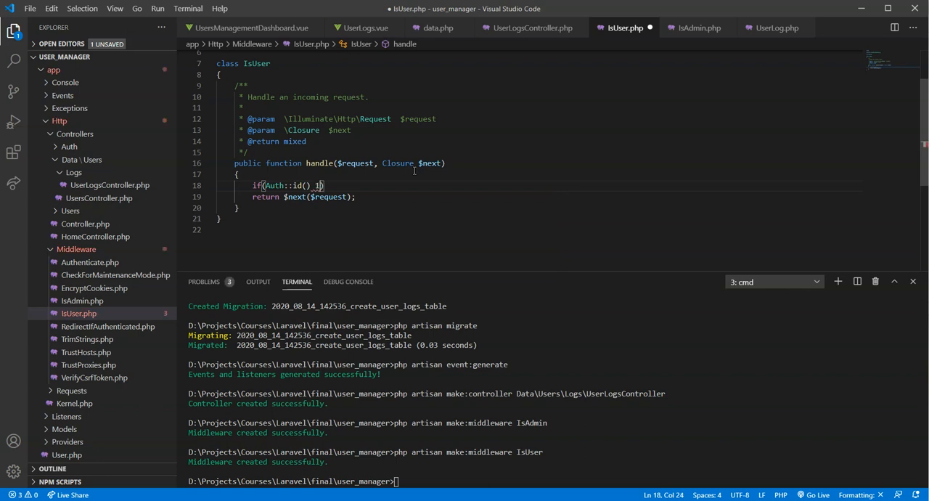
{"action": "type", "text": "!=="}
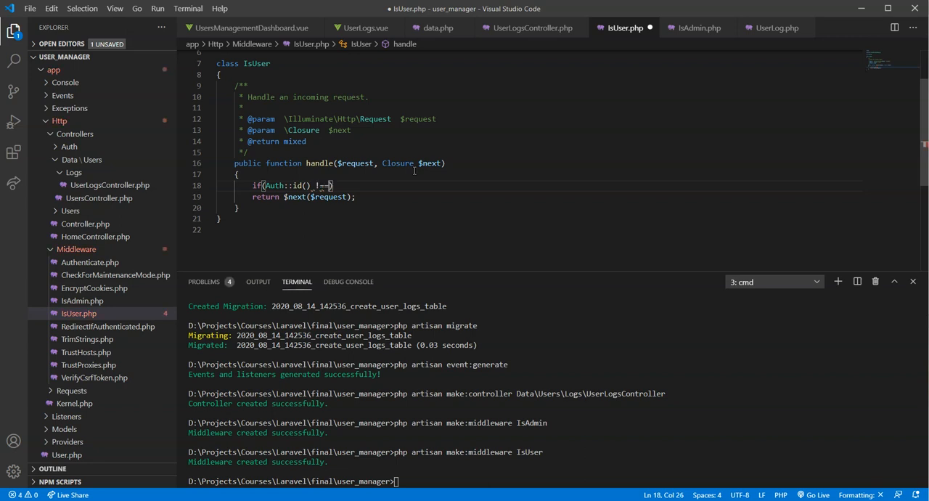
{"action": "type", "text": "$req"}
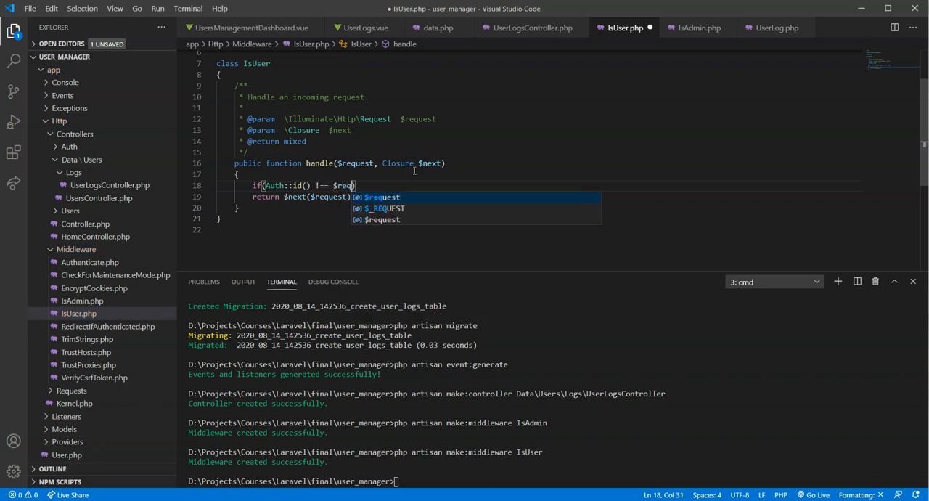
{"action": "type", "text": "->"}
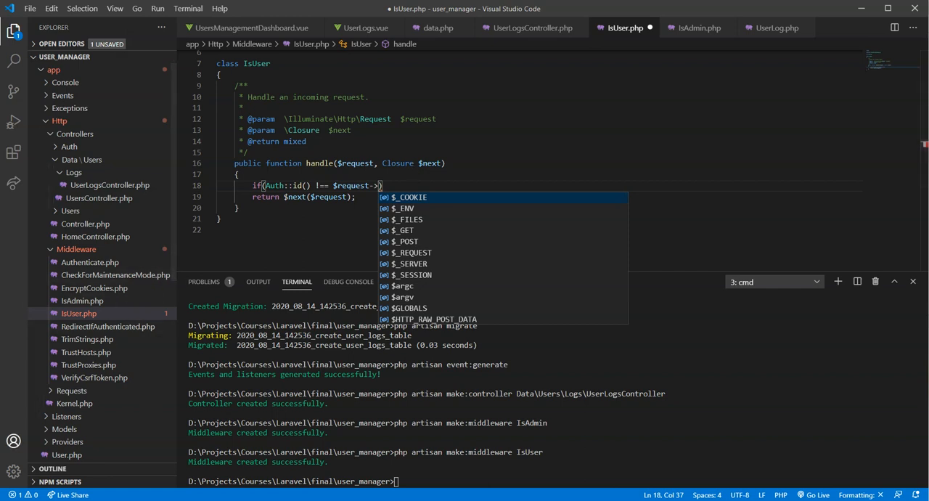
{"action": "type", "text": "route('us"}
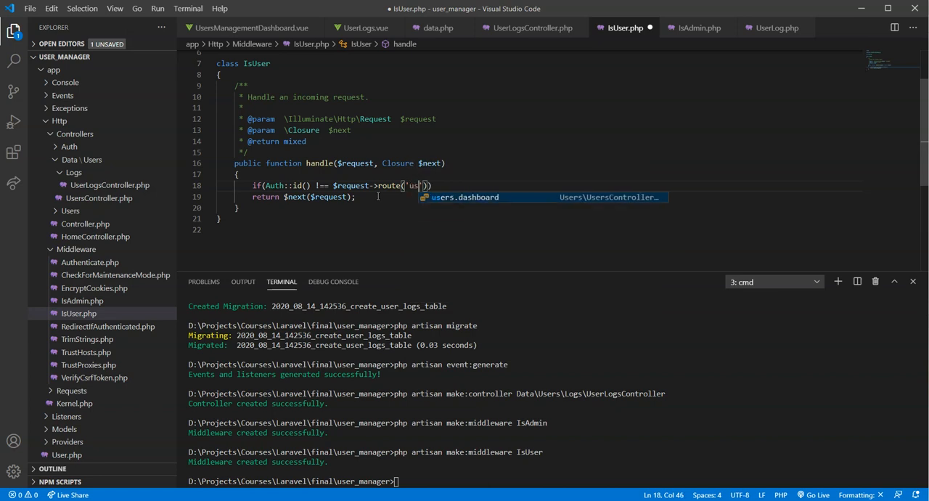
{"action": "type", "text": "er"}
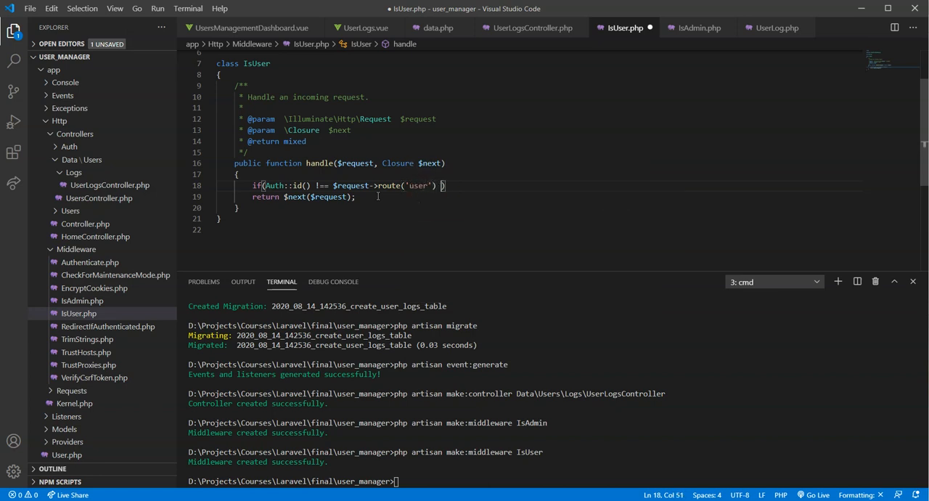
Extend the condition with && !Auth::user()->isAdmin().
{"action": "type", "text": "&& Au"}
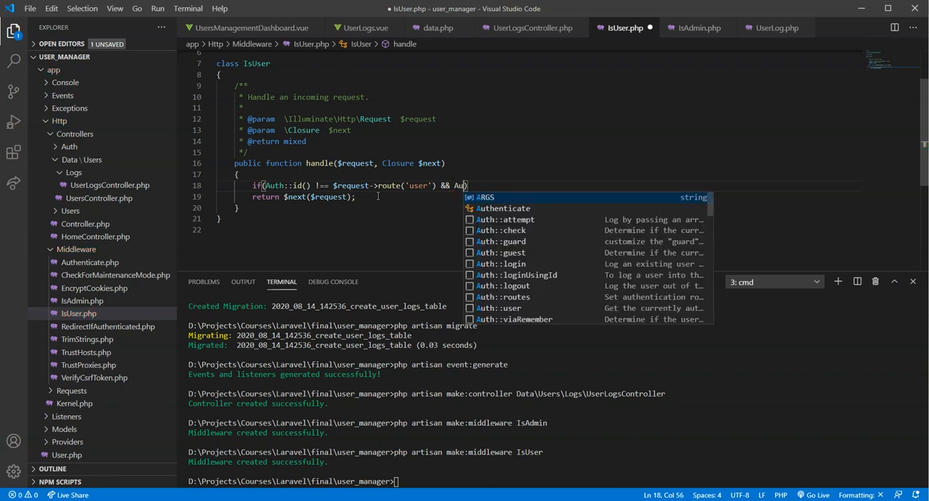
{"action": "type", "text": "th"}
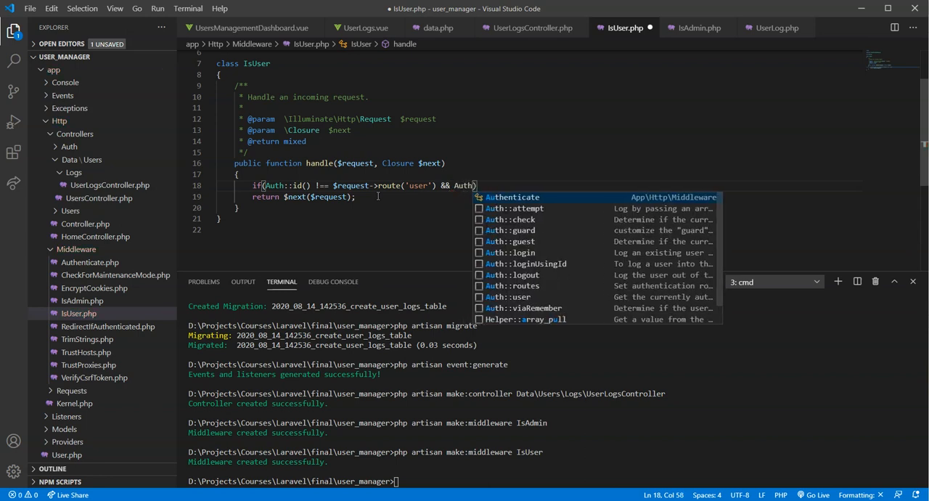
{"action": "type", "text": "::"}
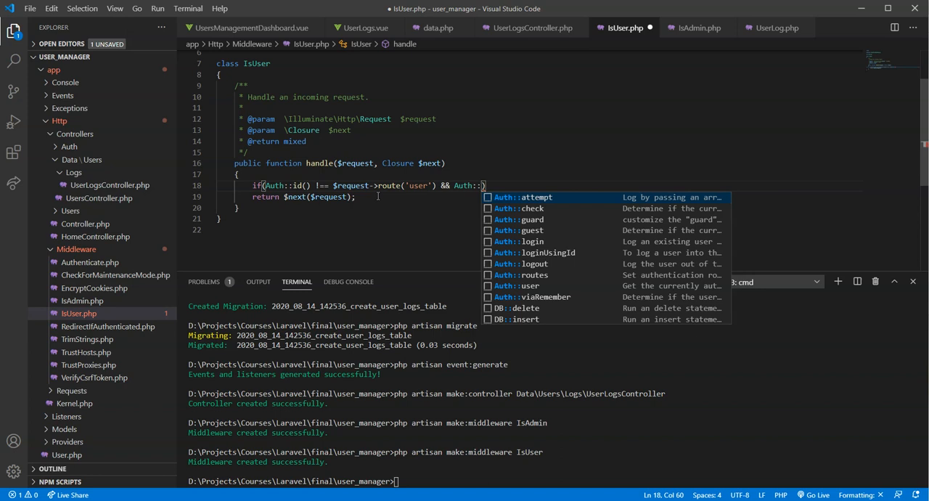
{"action": "type", "text": "user()->)"}
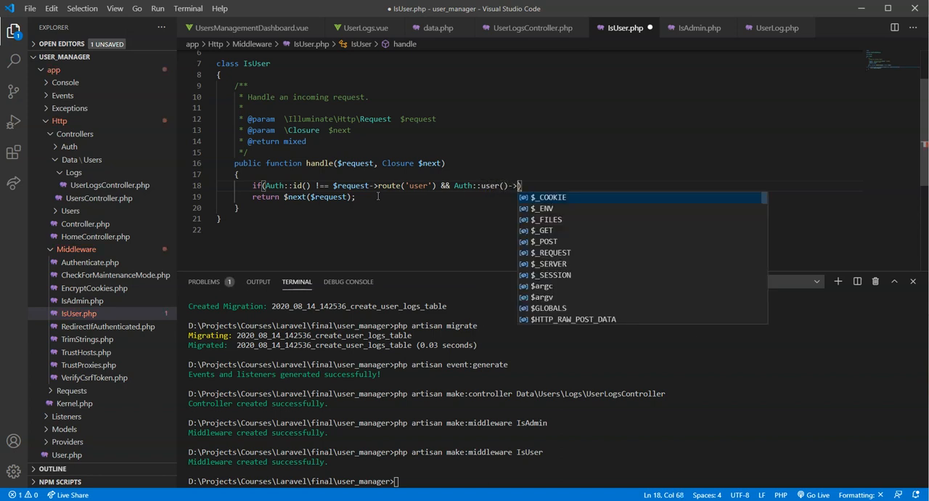
{"action": "type", "text": "isAdmin("}
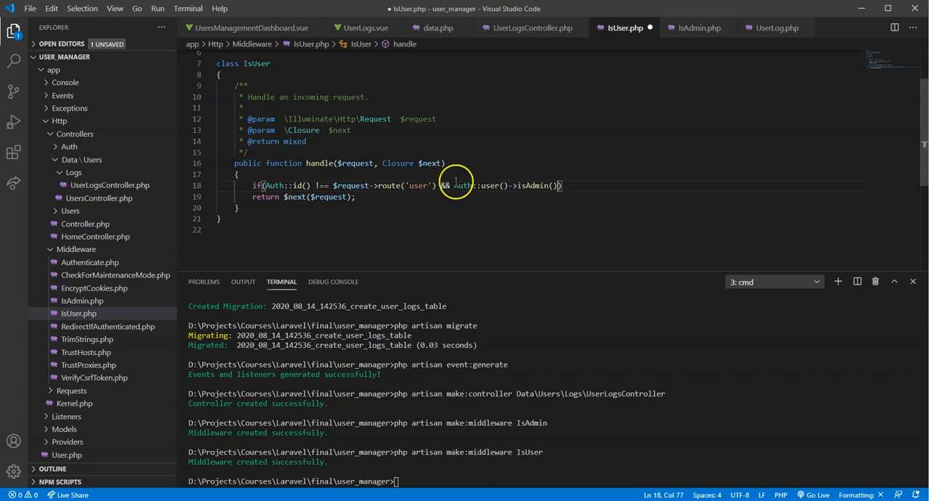
{"action": "type", "text": "!"}
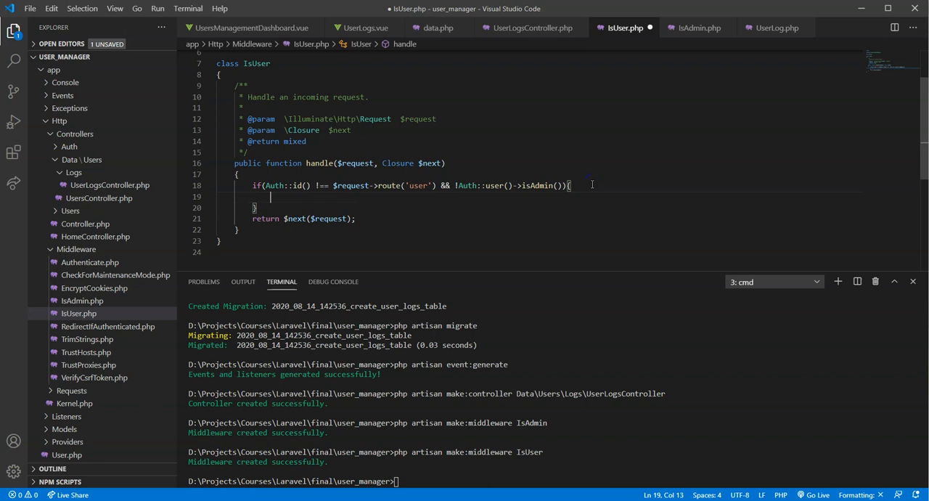
Return response('Not Authorized', 403) when the condition holds.
{"action": "type", "text": "return"}
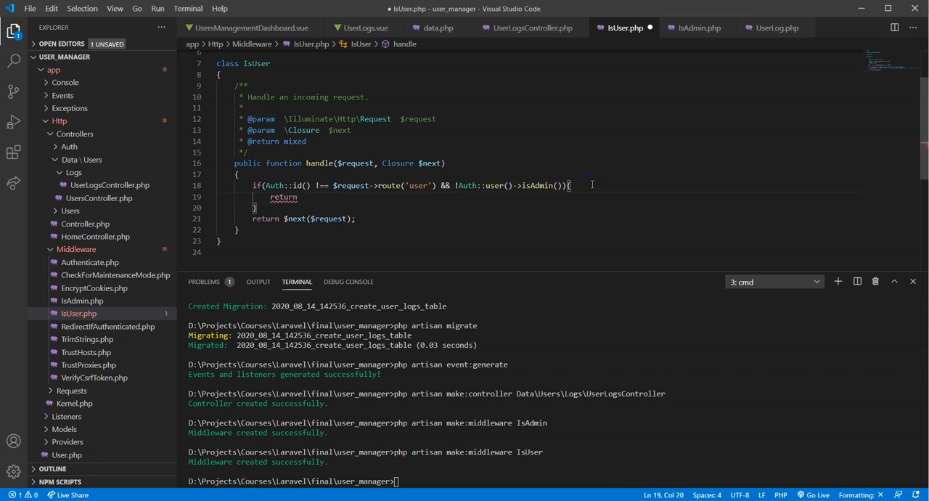
{"action": "type", "text": "response()"}
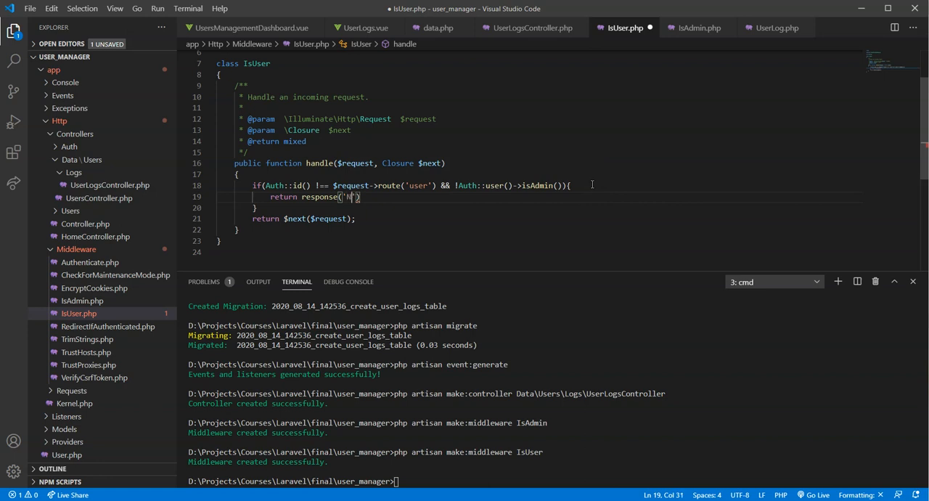
{"action": "type", "text": "Not Authoriz"}
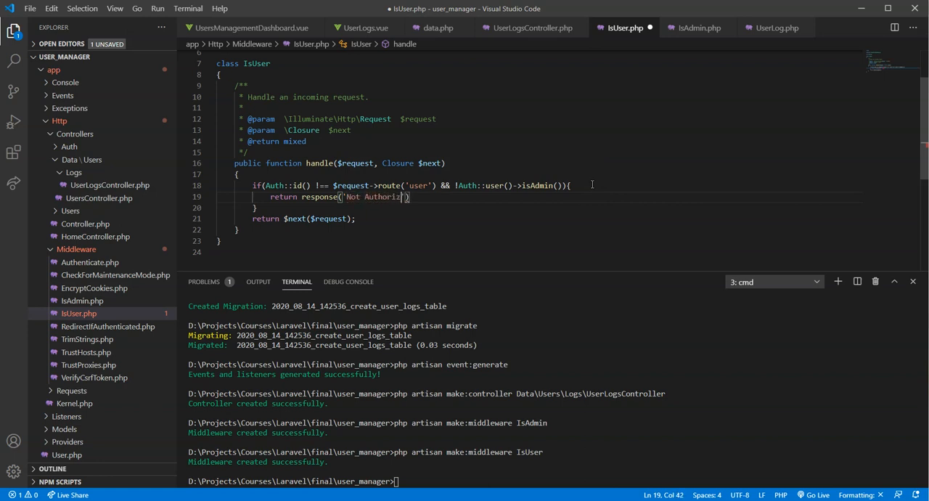
{"action": "type", "text": "ed"}
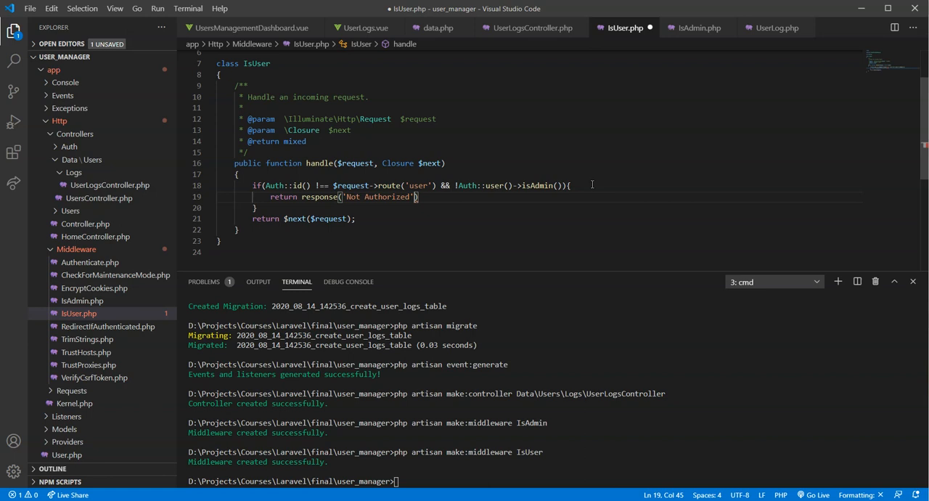
{"action": "type", "text": ", 403"}
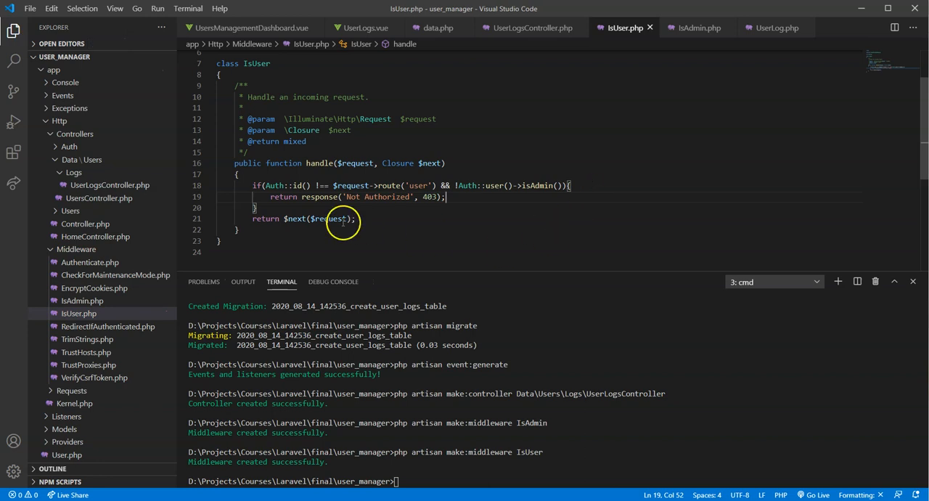
{"action": "key", "text": "Enter"}
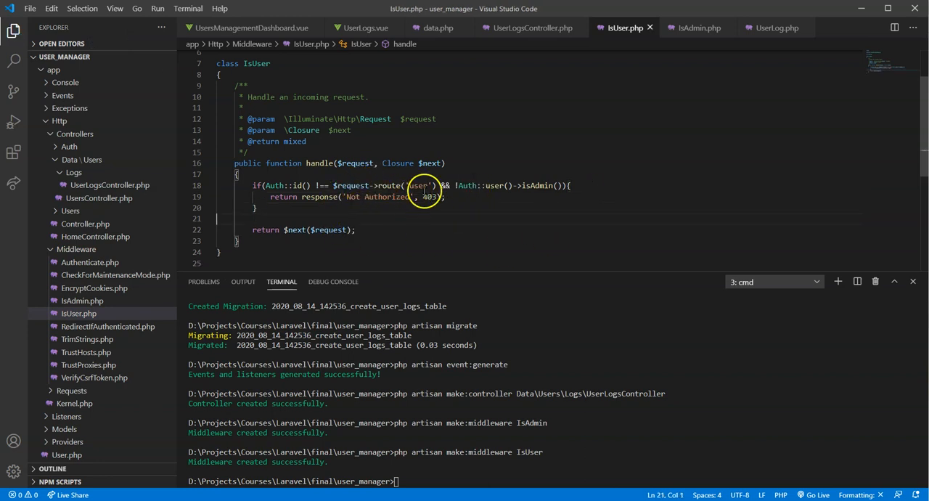
{"action": "mouse_move", "coordinate": [530, 199]}
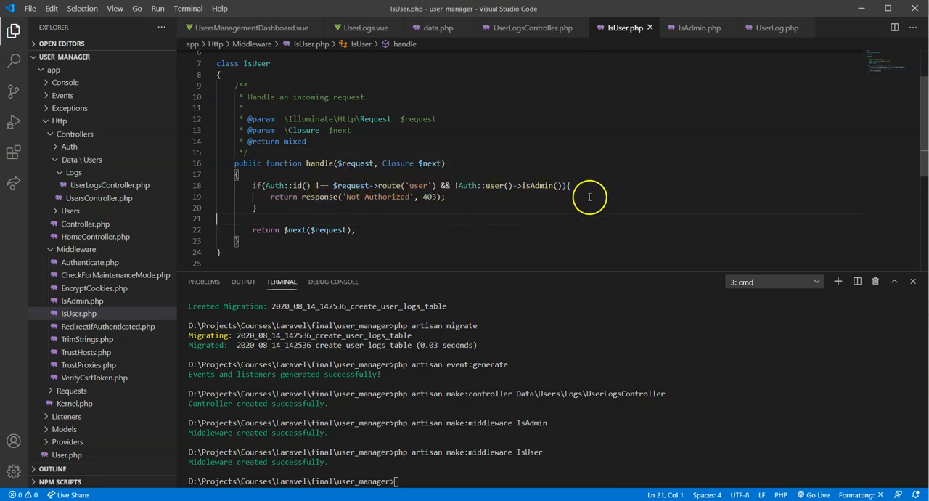
{"action": "mouse_move", "coordinate": [279, 261]}
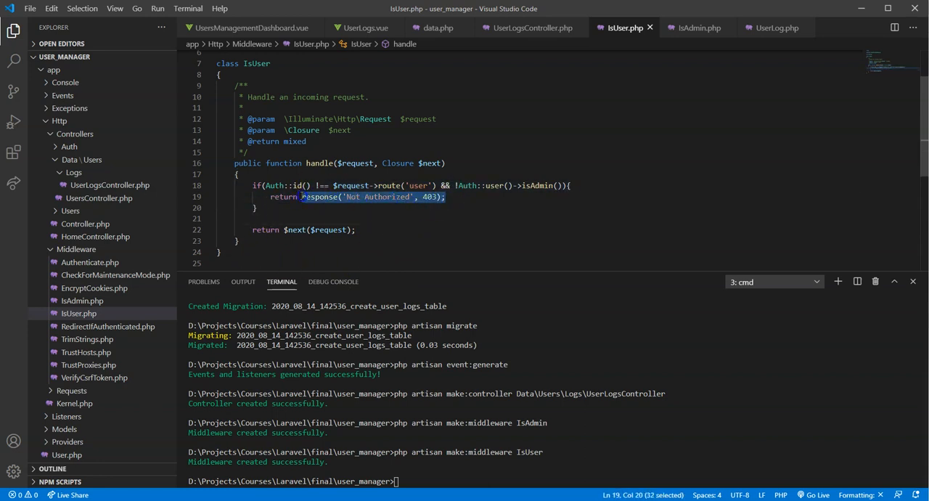
{"action": "left_click", "coordinate": [354, 230]}
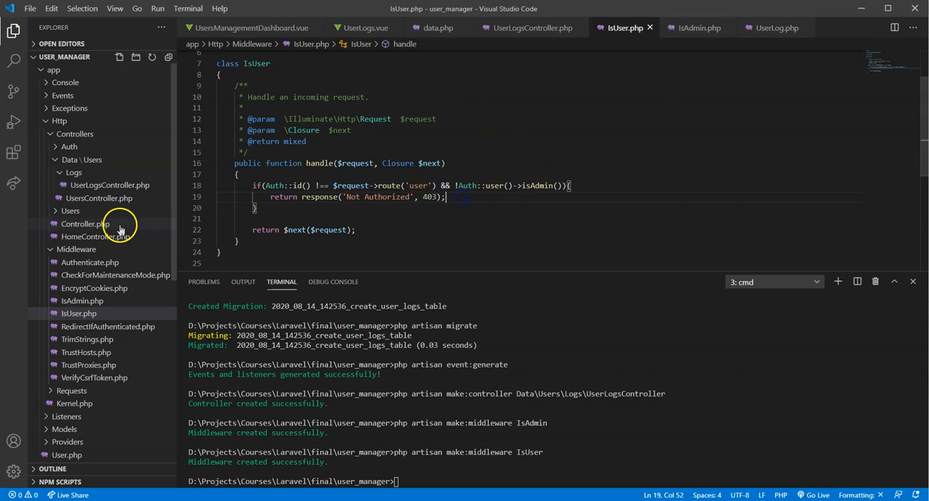
Add 'isUser' => \App\Http\Middleware\IsUser::class to Kernel.php's $routeMiddleware array.
{"action": "left_click", "coordinate": [75, 134]}
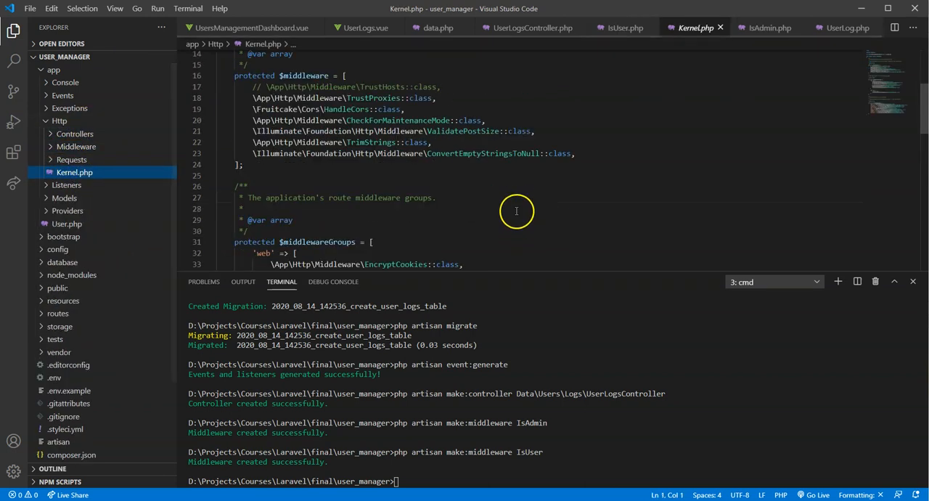
{"action": "scroll", "scroll_direction": "down", "scroll_amount": 3}
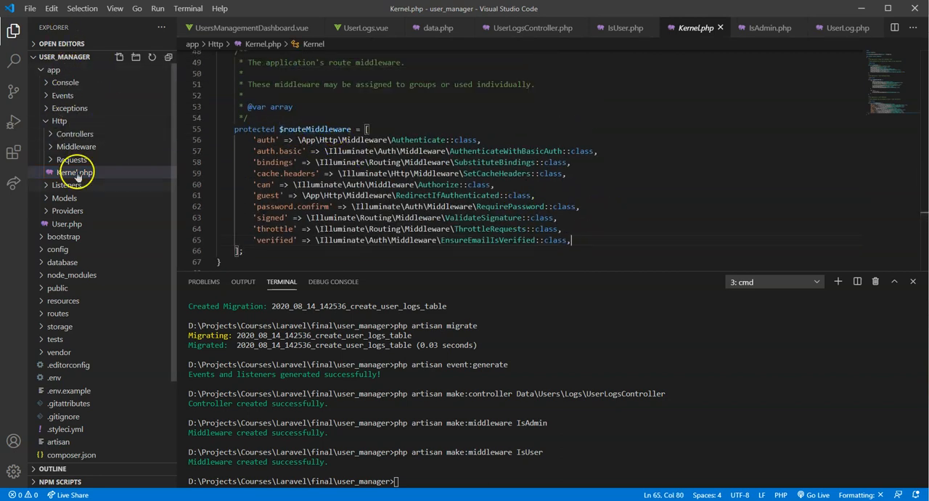
{"action": "key", "text": "enter"}
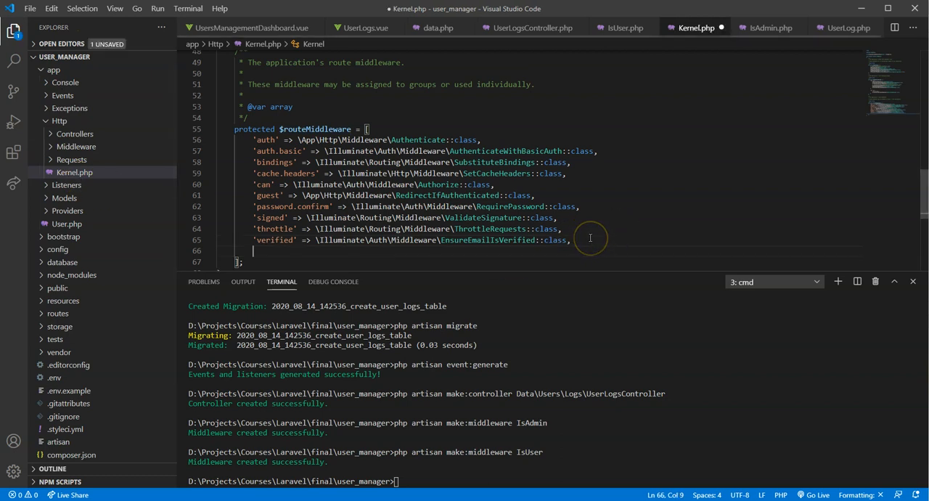
{"action": "type", "text": "'isUser'"}
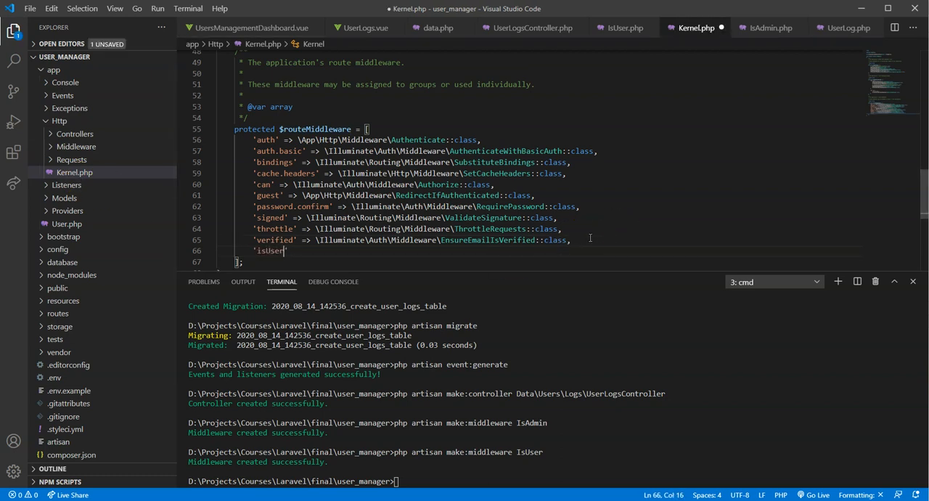
{"action": "type", "text": "=>"}
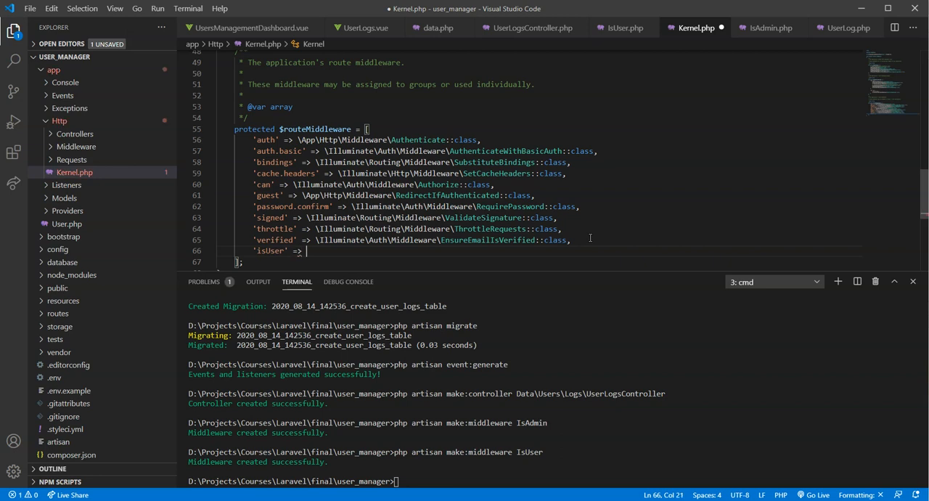
{"action": "type", "text": "\\App\\H"}
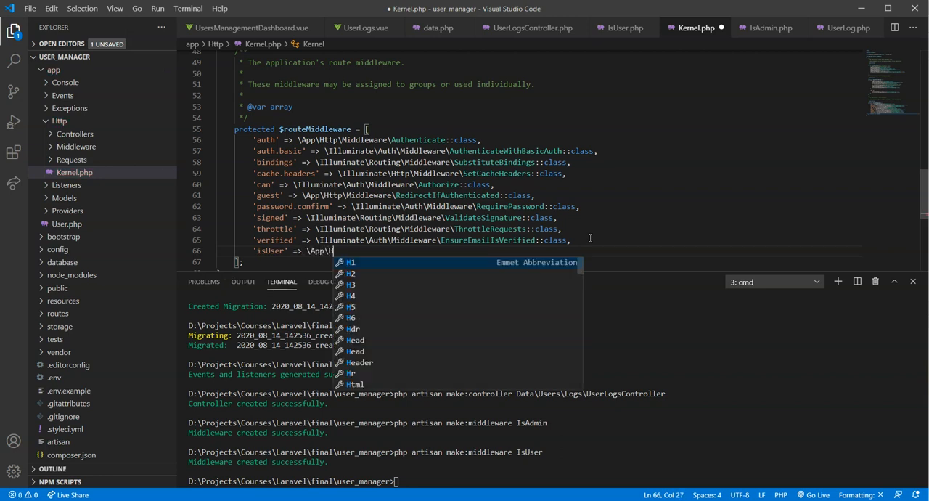
{"action": "type", "text": "ttp\\Middleware\\IsUser"}
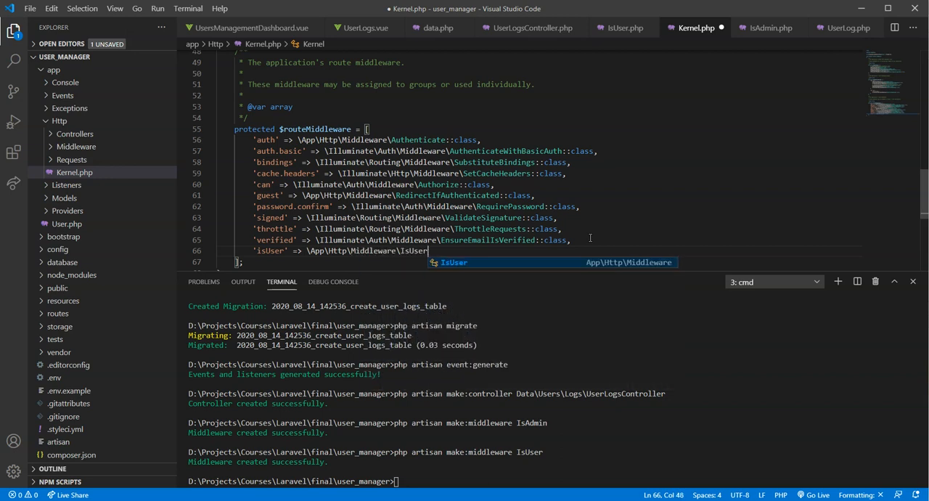
{"action": "type", "text": "::class"}
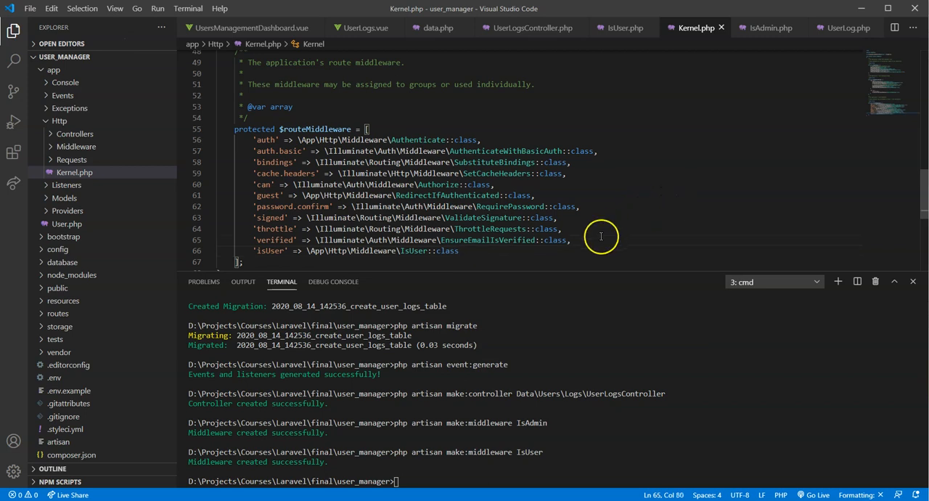
{"action": "scroll", "scroll_direction": "down", "scroll_amount": 3}
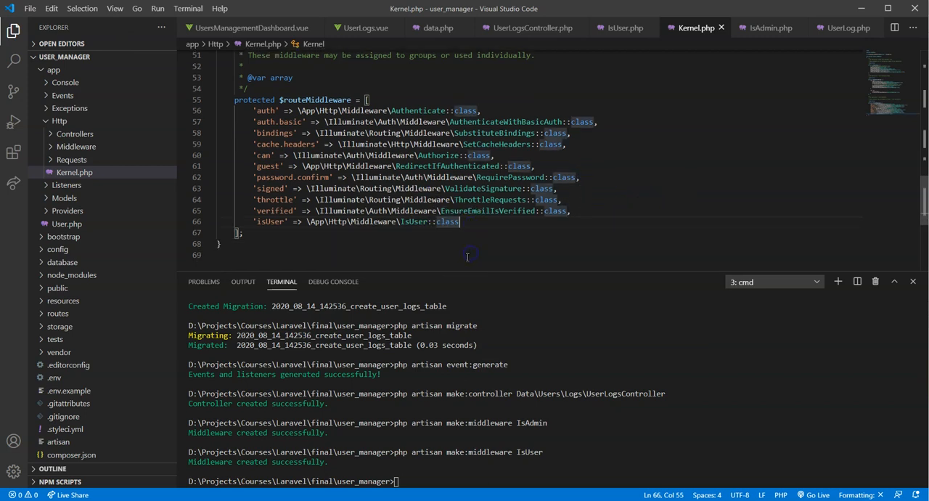
{"action": "scroll", "scroll_direction": "up", "scroll_amount": 3}
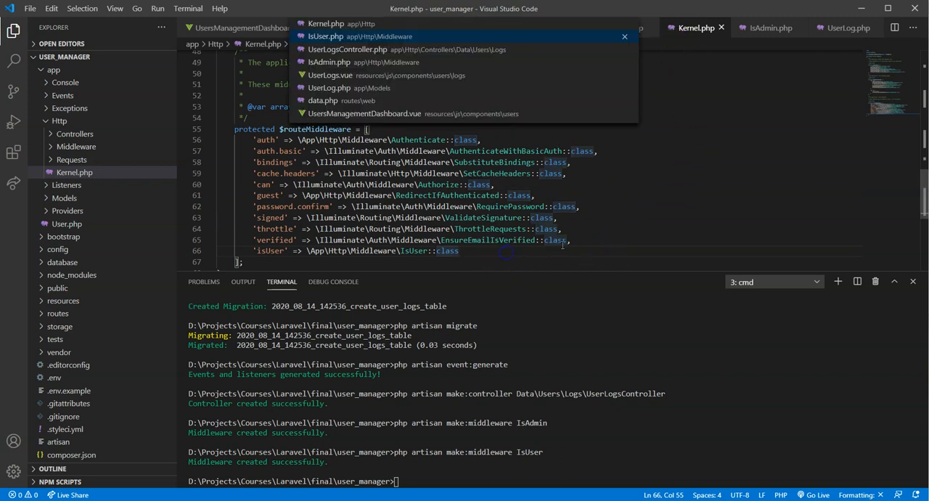
{"action": "mouse_move", "coordinate": [354, 56]}
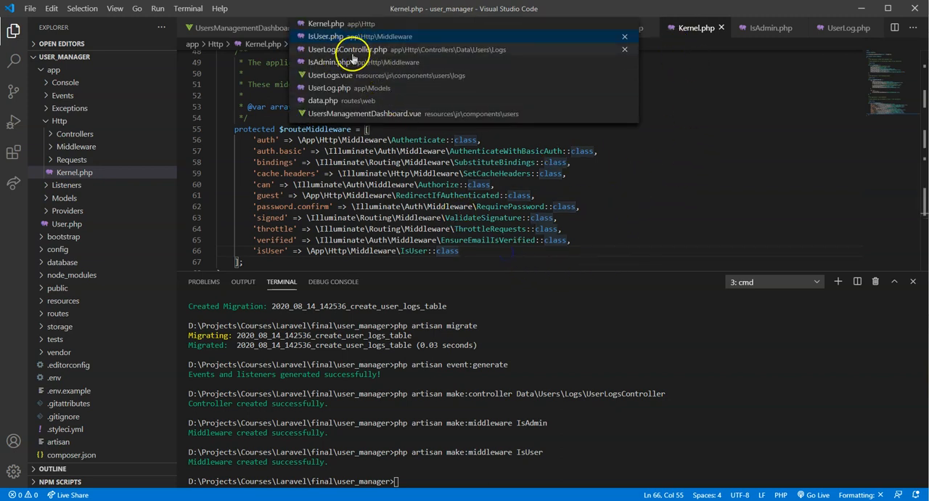
Reopen UserLogsController.php and review the isUser middleware call in the constructor.
{"action": "left_click", "coordinate": [338, 50]}
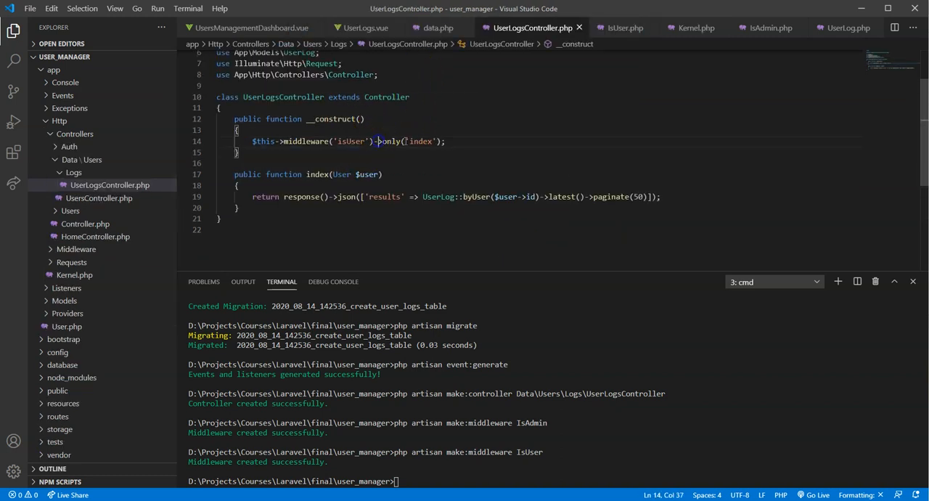
{"action": "left_click", "coordinate": [705, 215]}
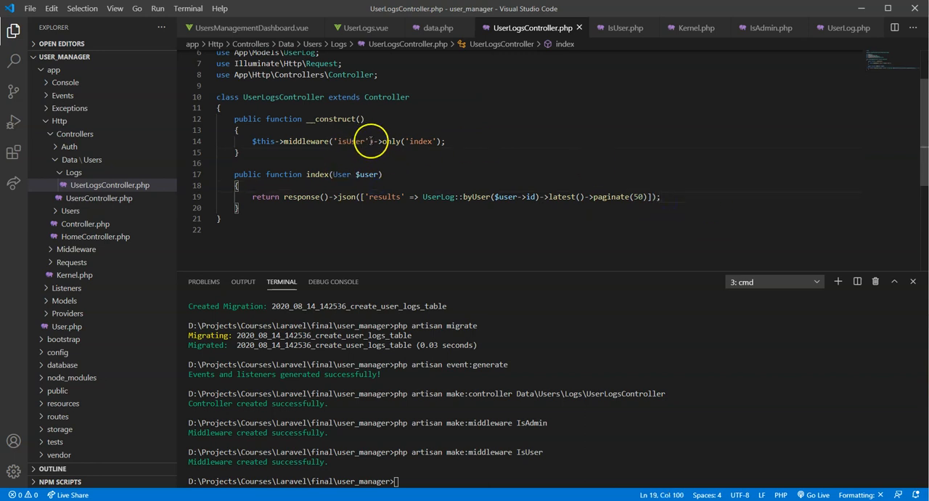
{"action": "left_click", "coordinate": [449, 141]}
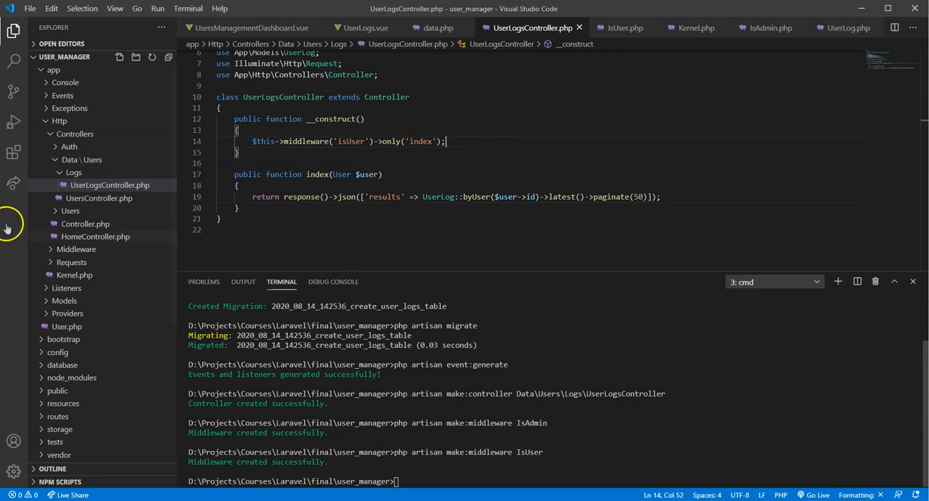
{"action": "mouse_move", "coordinate": [471, 177]}
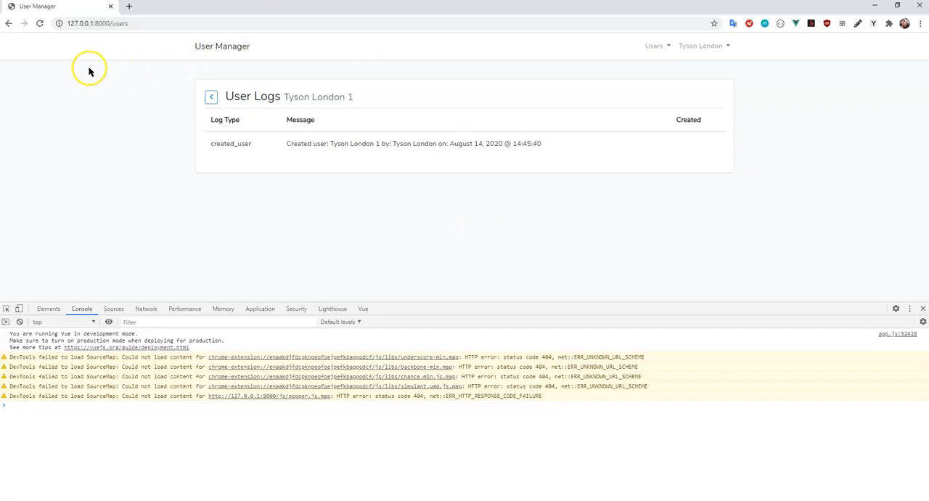
Return to Manage Users, open the first user's logs and inspect the failed request in the Network tab.
{"action": "left_click", "coordinate": [211, 96]}
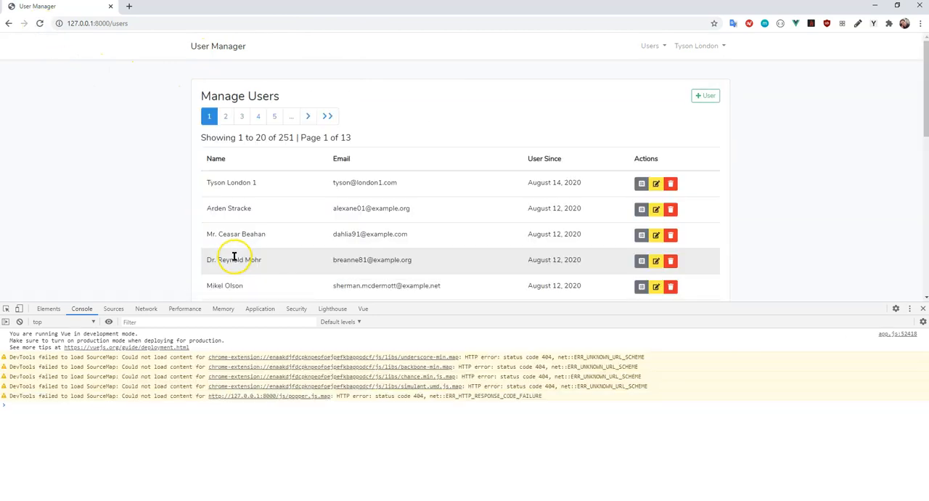
{"action": "left_click", "coordinate": [642, 183]}
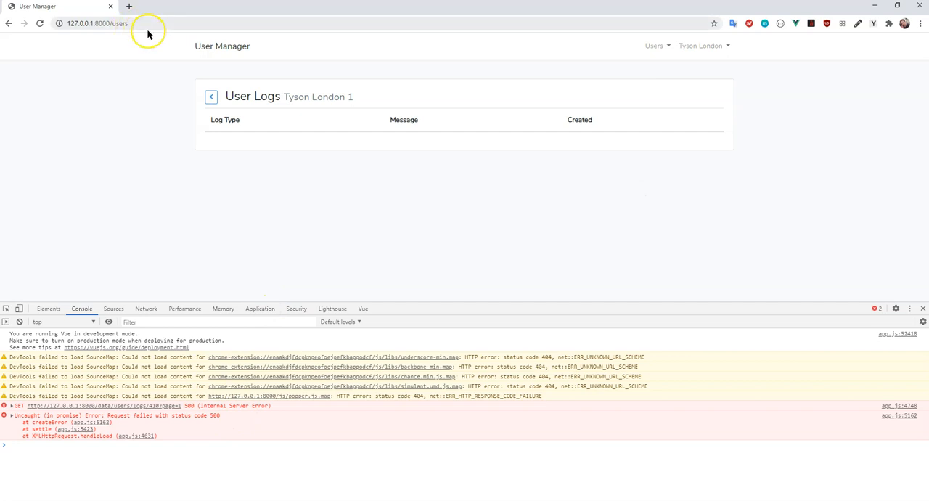
{"action": "mouse_move", "coordinate": [129, 7]}
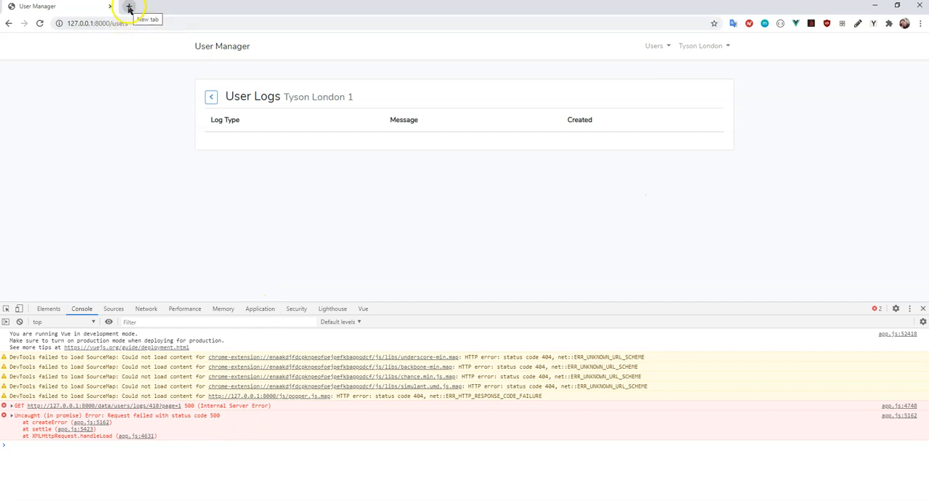
{"action": "mouse_move", "coordinate": [151, 307]}
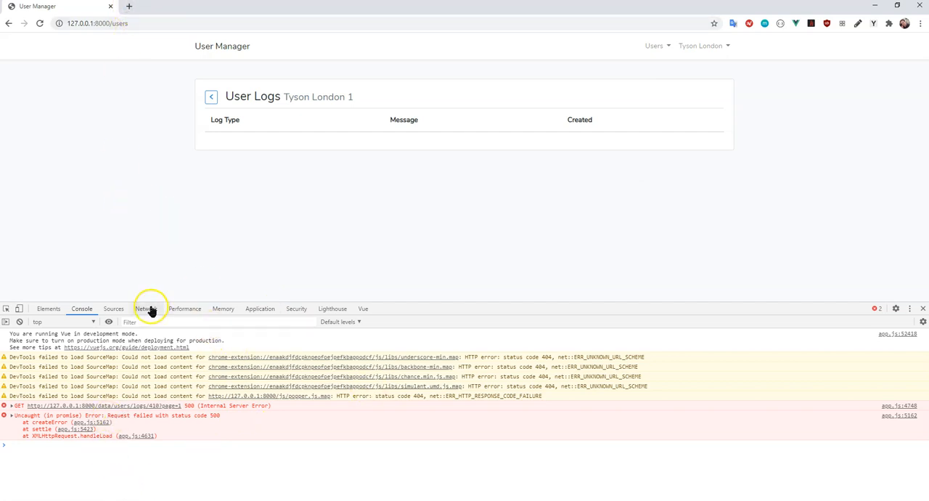
{"action": "left_click", "coordinate": [145, 308]}
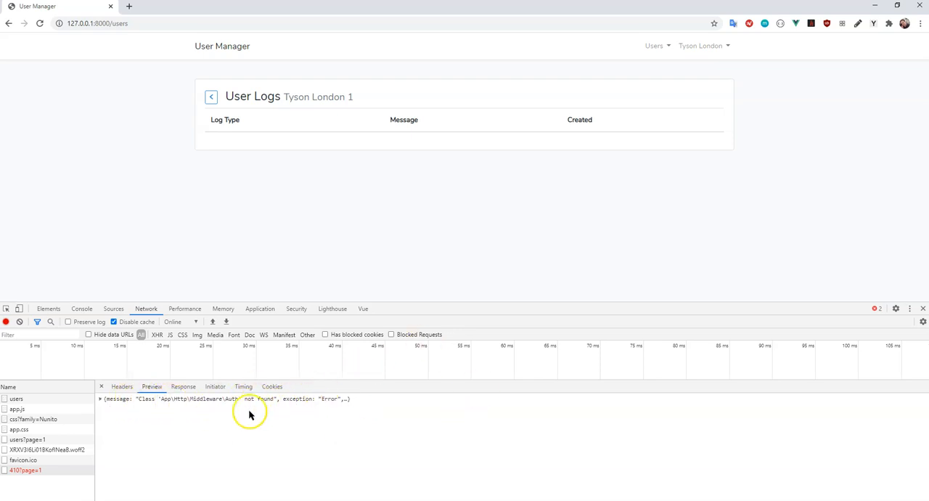
{"action": "mouse_move", "coordinate": [235, 404]}
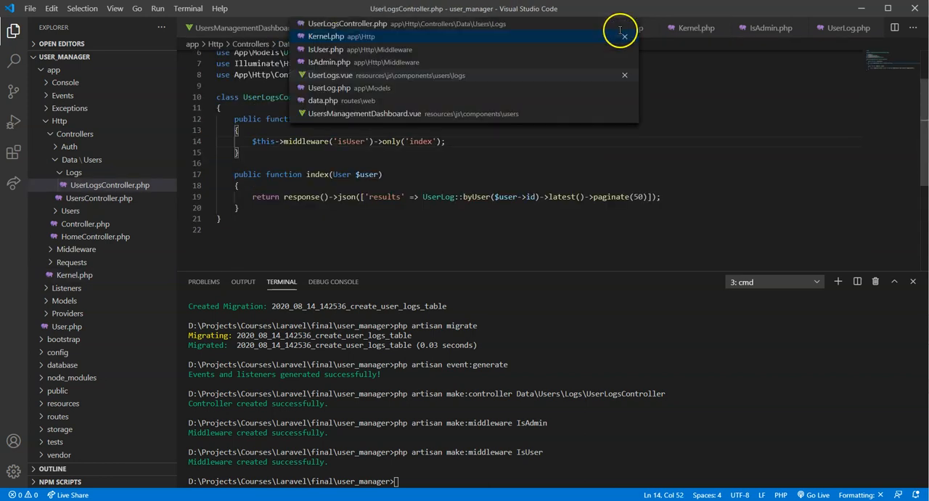
In IsUser.php, import the Auth class via the context action on Auth.
{"action": "left_click", "coordinate": [325, 50]}
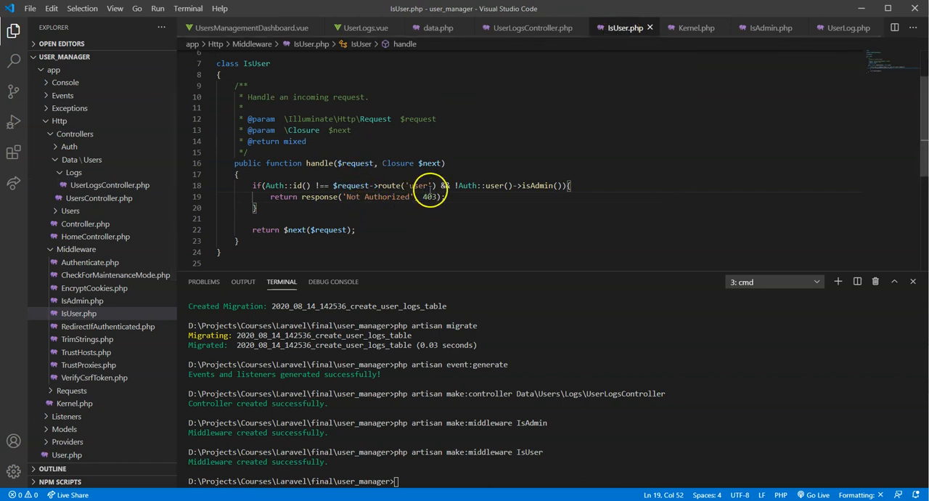
{"action": "right_click", "coordinate": [418, 184]}
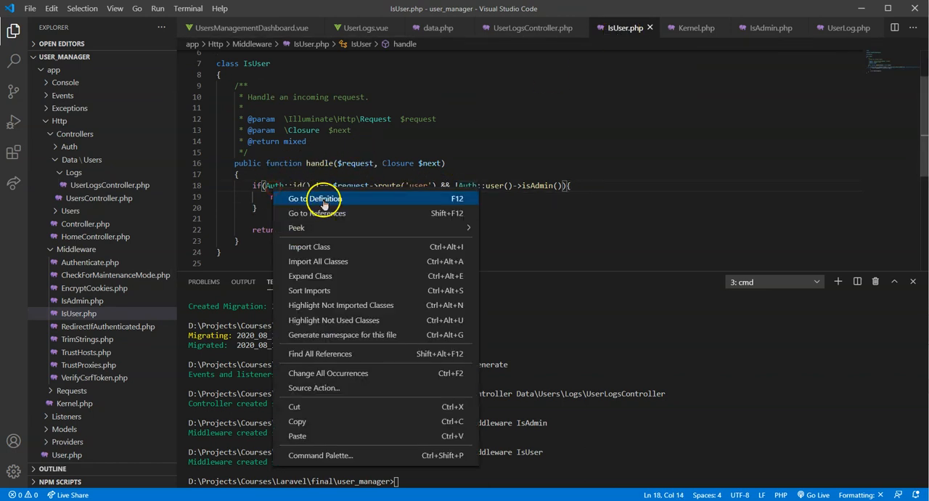
{"action": "left_click", "coordinate": [308, 247]}
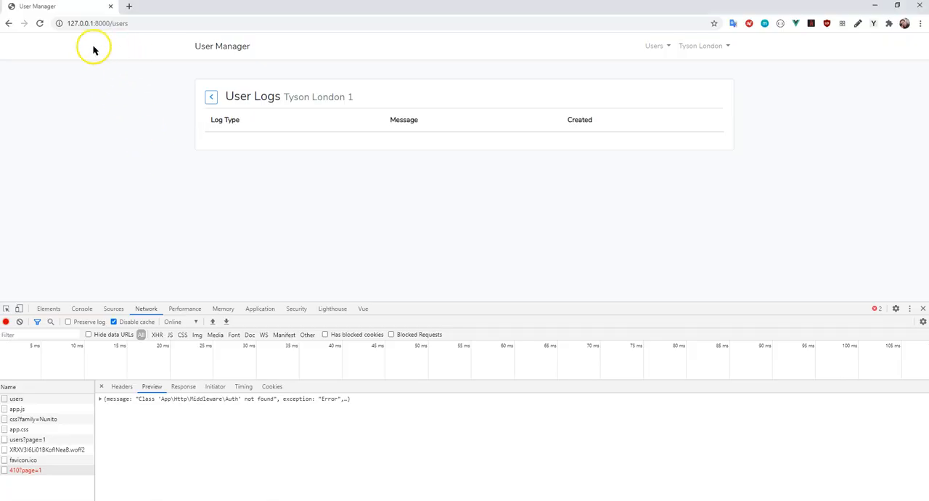
Reload the Users page and reopen the first user's logs showing the created_user entry.
{"action": "left_click", "coordinate": [212, 95]}
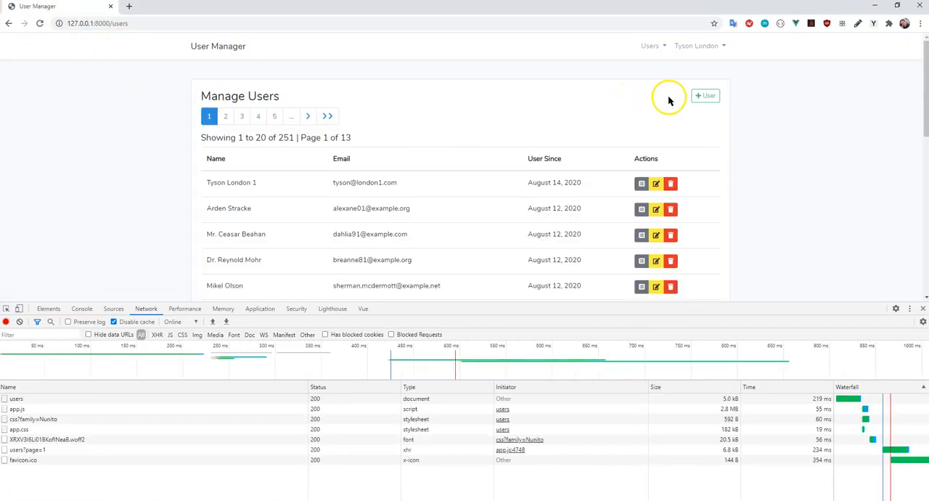
{"action": "left_click", "coordinate": [642, 183]}
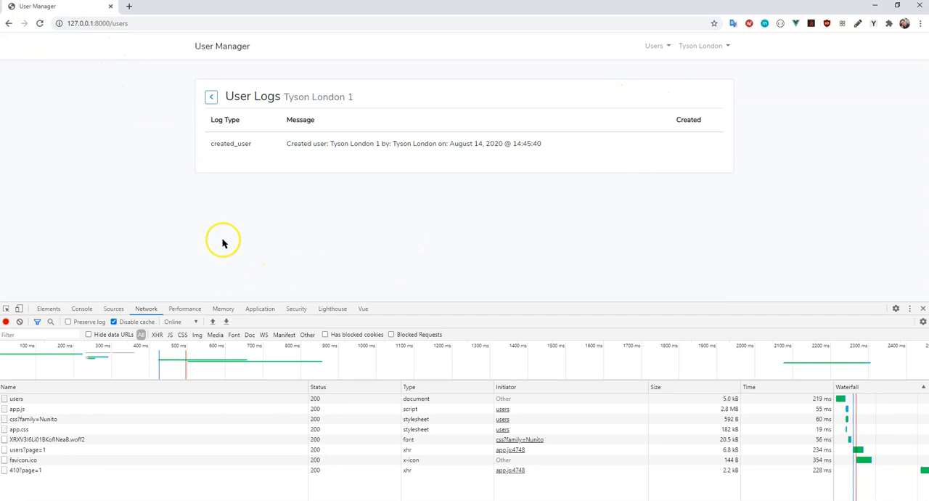
{"action": "mouse_move", "coordinate": [302, 219]}
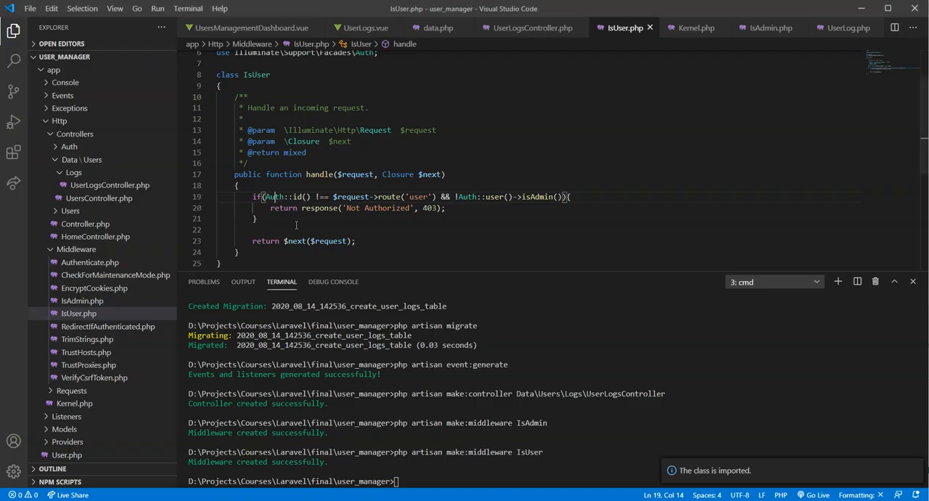
In UserLogs.vue's template, add <Paginator> with v-if="results !== null" and v-bind:results="results".
{"action": "left_click", "coordinate": [363, 28]}
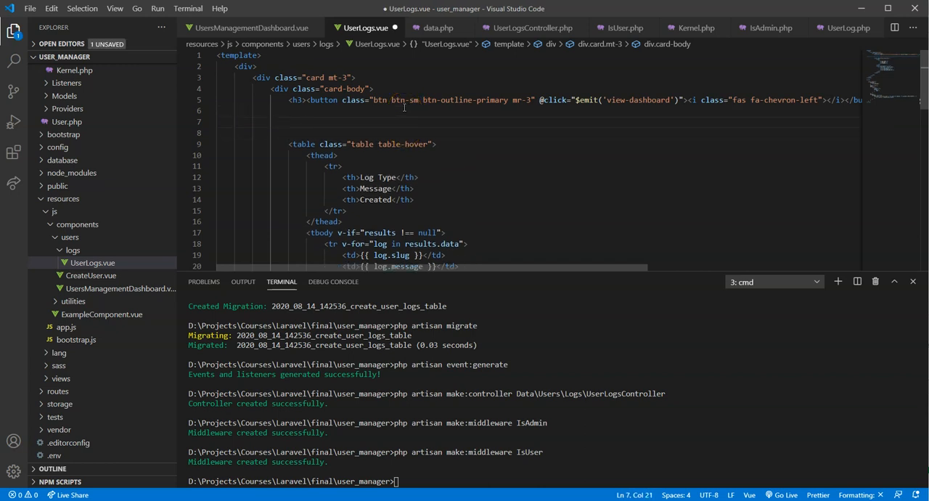
{"action": "type", "text": "<Pag"}
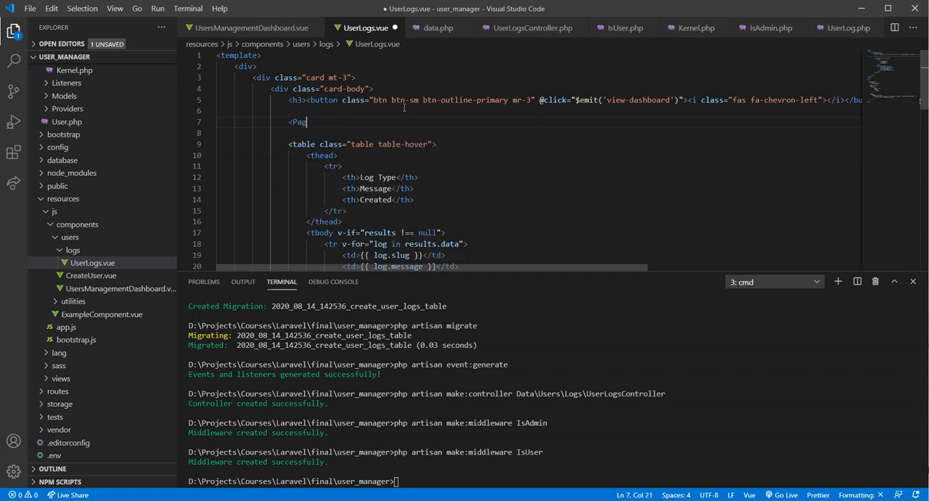
{"action": "type", "text": "inator></Paginator>"}
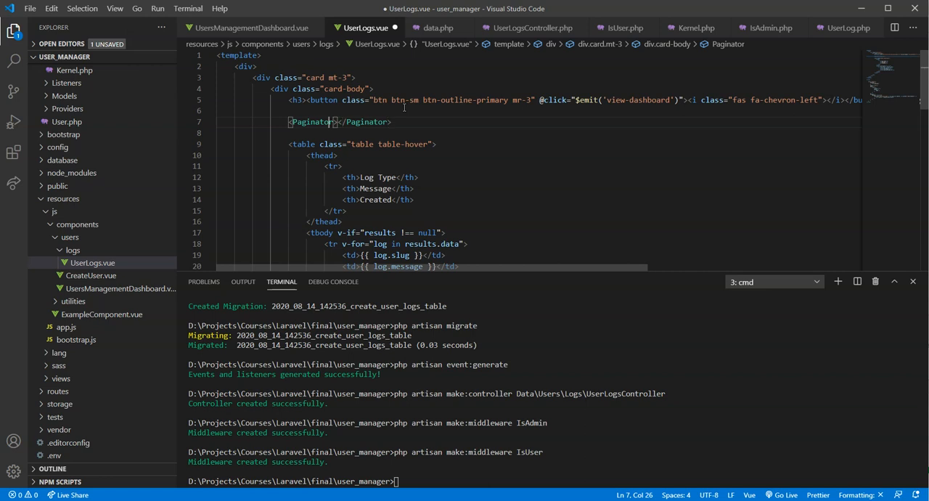
{"action": "type", "text": "v-if=\""}
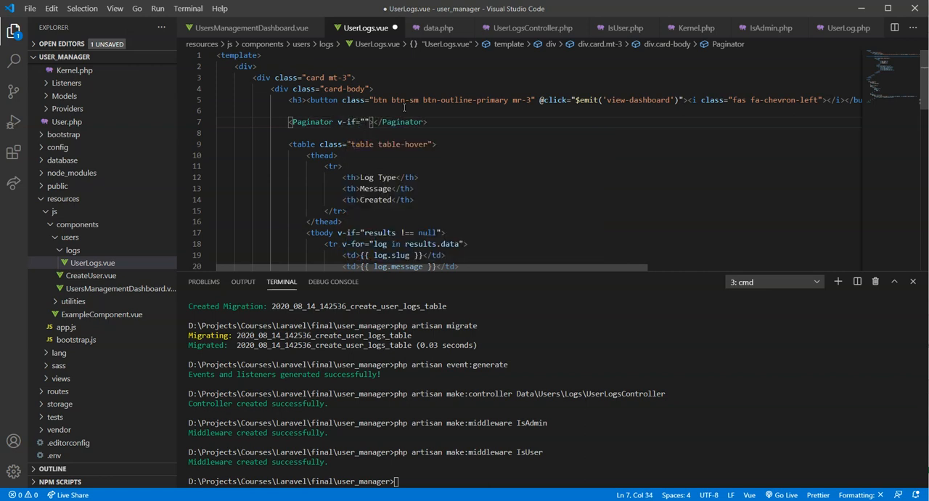
{"action": "type", "text": "results !== null"}
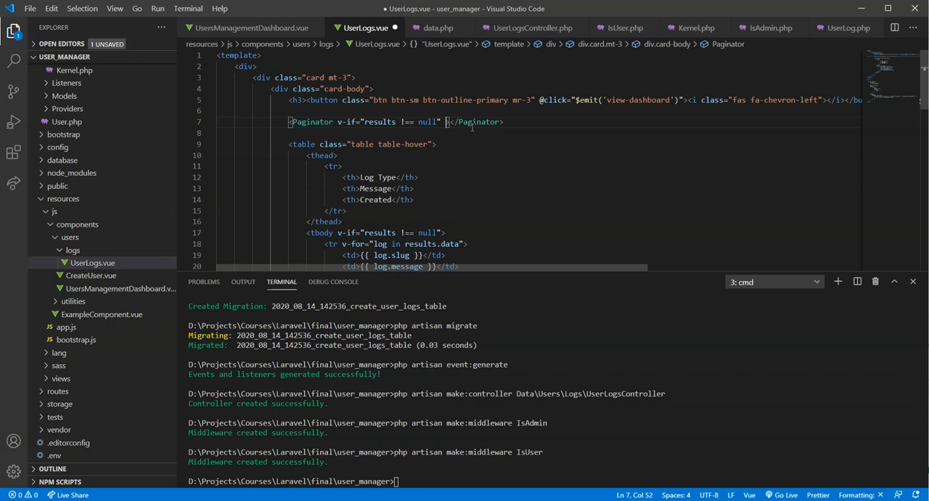
{"action": "type", "text": "v-bind"}
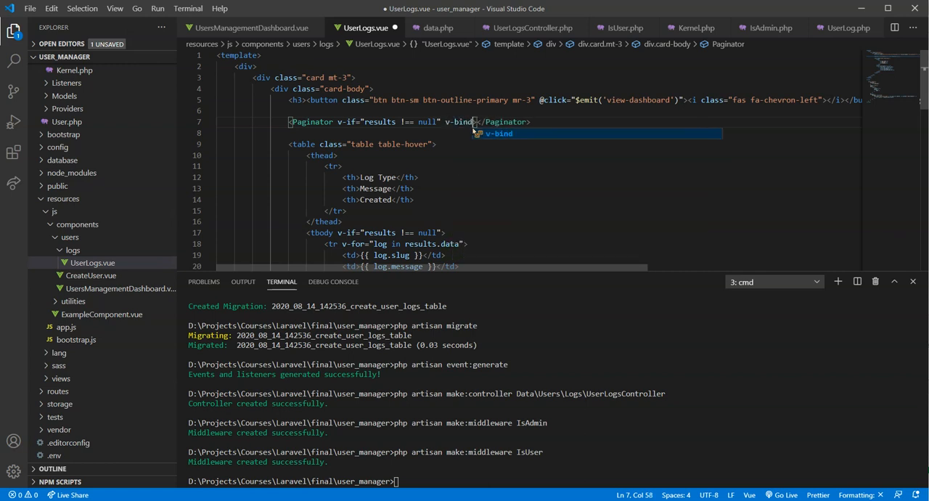
{"action": "type", "text": ":results=\"results"}
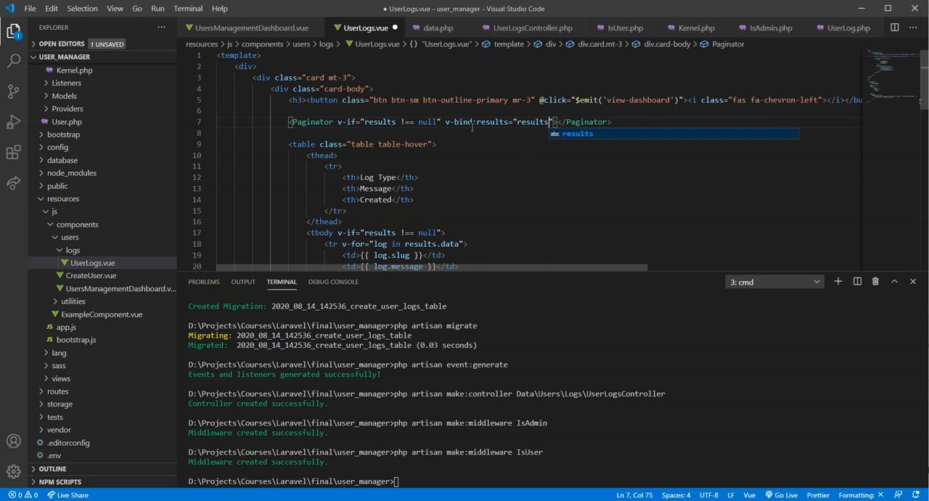
Add a <PaginatorDetails> tag with the same v-if and v-bind:results attributes.
{"action": "scroll", "scroll_direction": "down", "scroll_amount": 3}
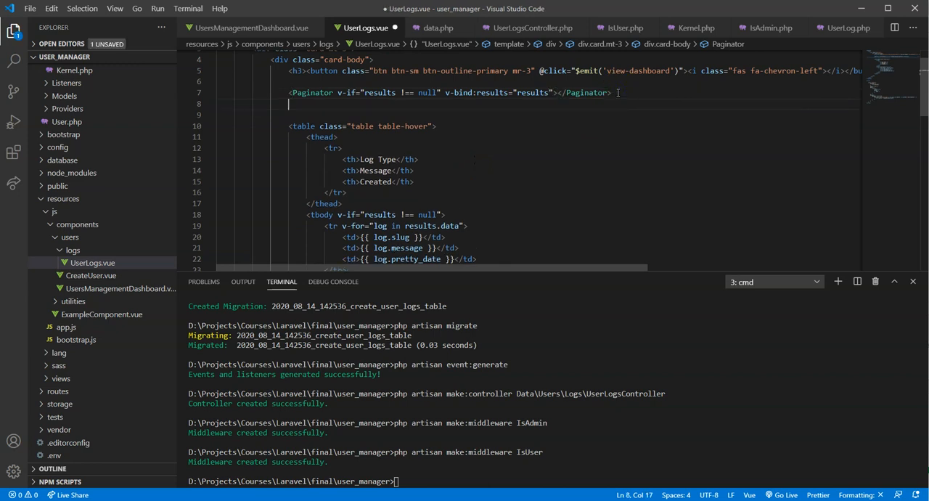
{"action": "type", "text": "PaginatorDet"}
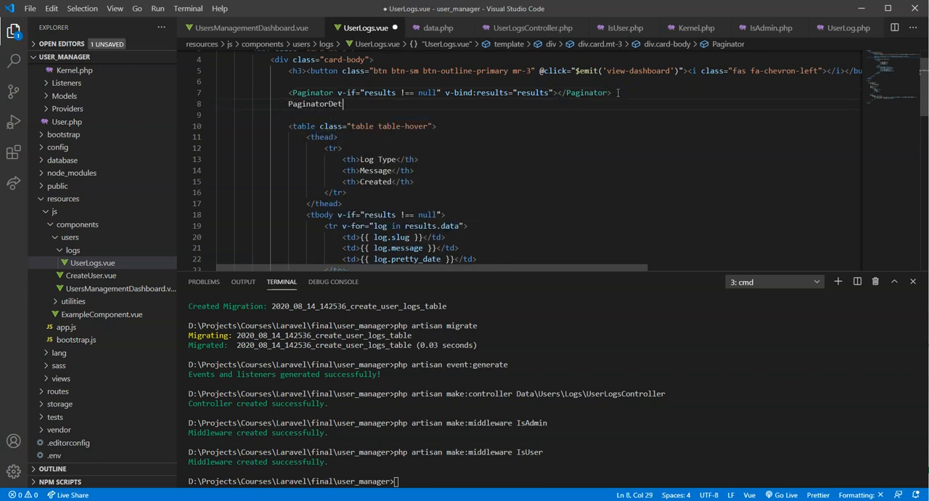
{"action": "type", "text": "ails"}
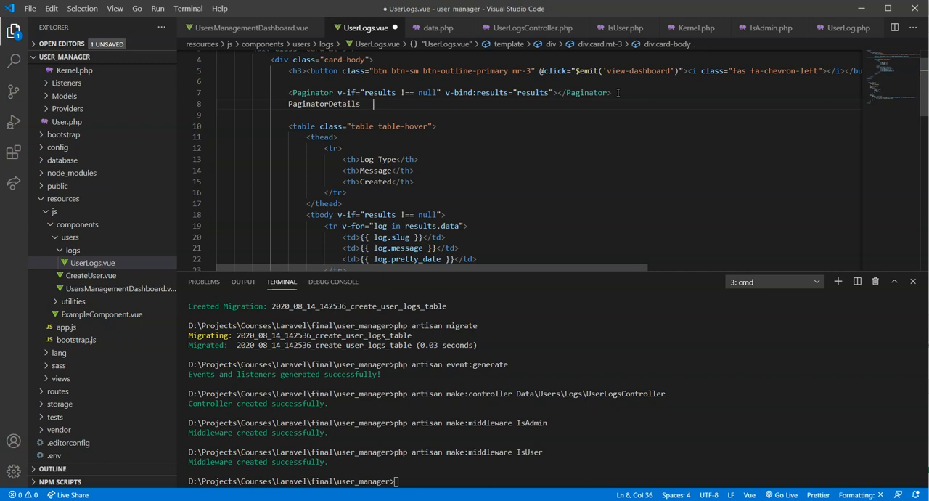
{"action": "key", "text": "Backspace"}
{"action": "type", "text": "<"}
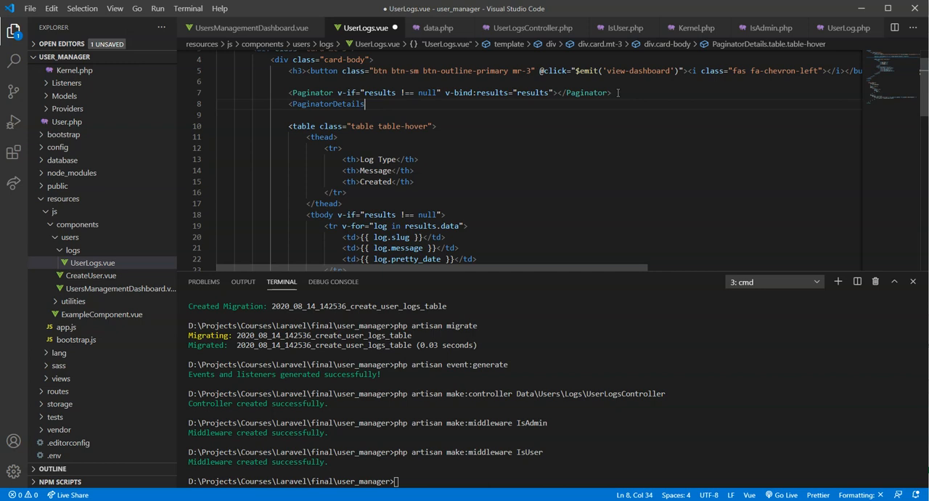
{"action": "type", "text": "v"}
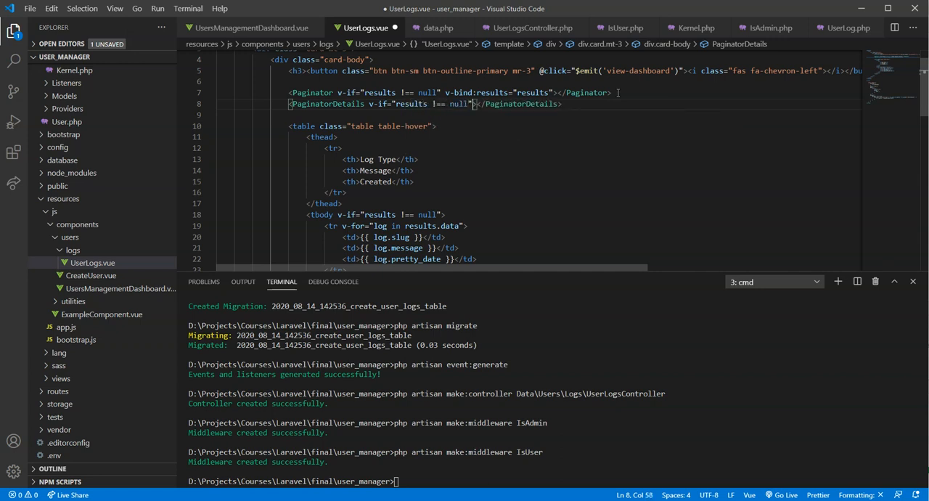
{"action": "type", "text": "v-bind:results=\"results"}
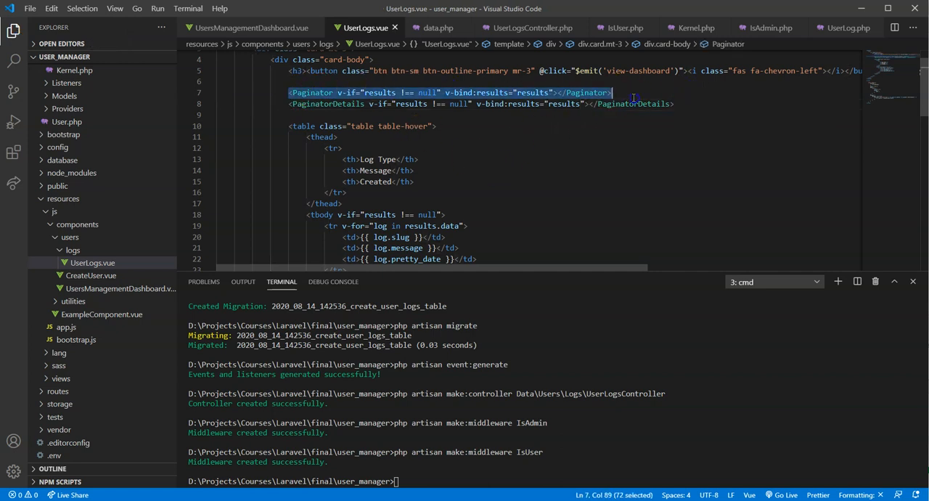
{"action": "scroll", "scroll_direction": "down", "scroll_amount": 3}
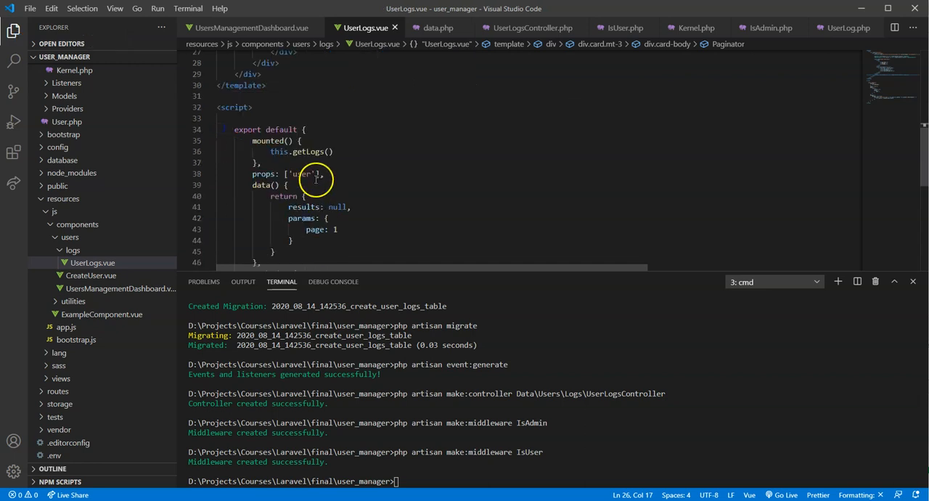
Import Paginator and PaginatorDetails from '../../utilities/pagination/' in the UserLogs.vue script.
{"action": "type", "text": "im"}
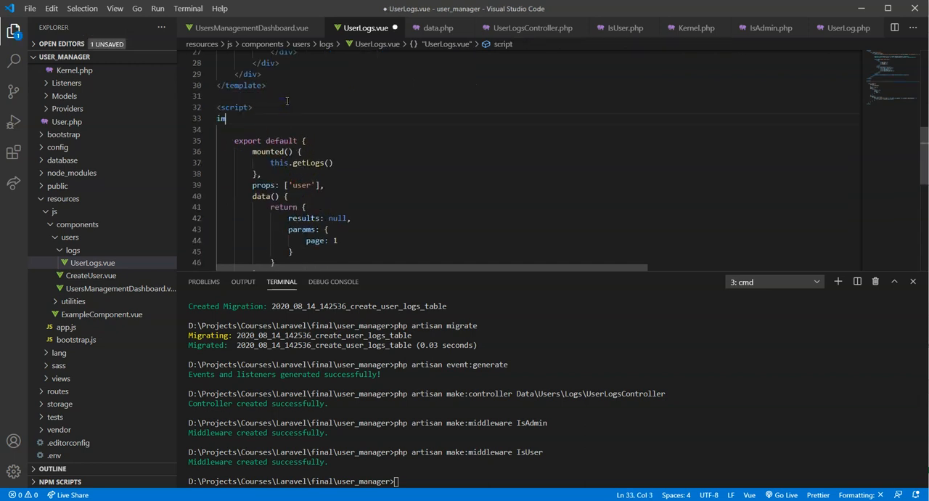
{"action": "type", "text": "import Paginator"}
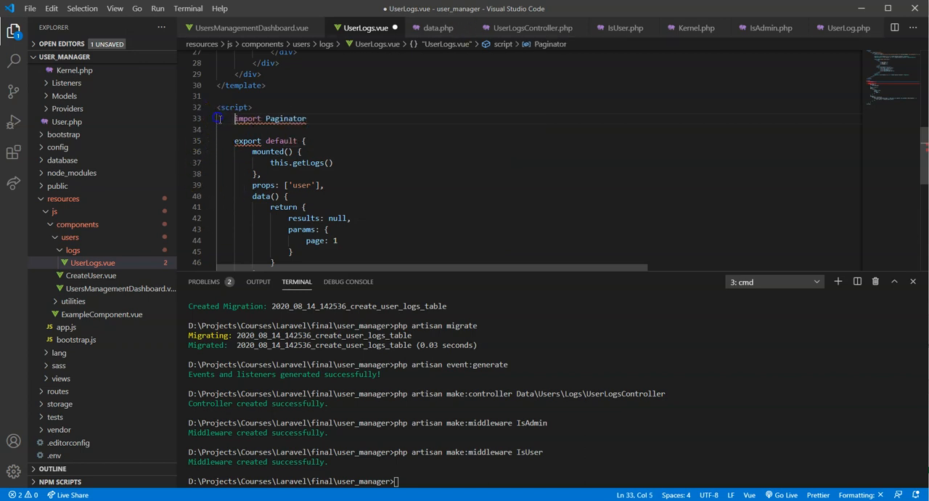
{"action": "type", "text": "from"}
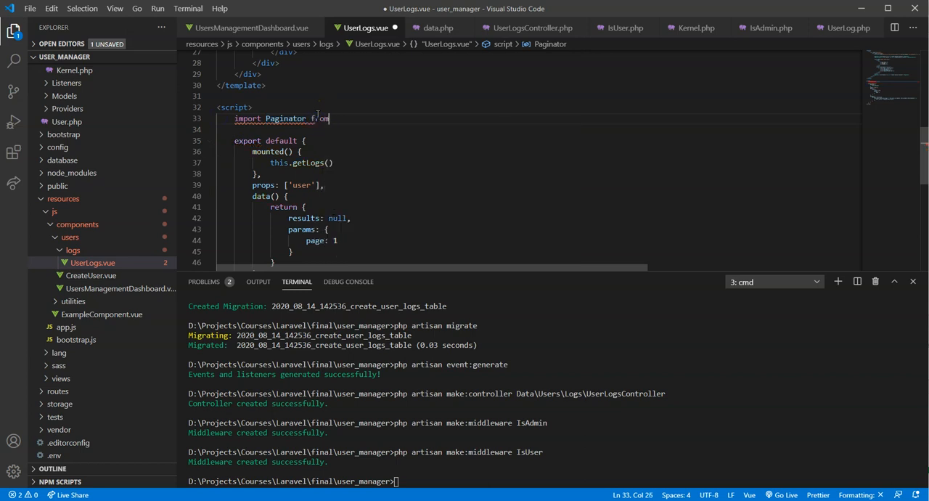
{"action": "type", "text": "'./"}
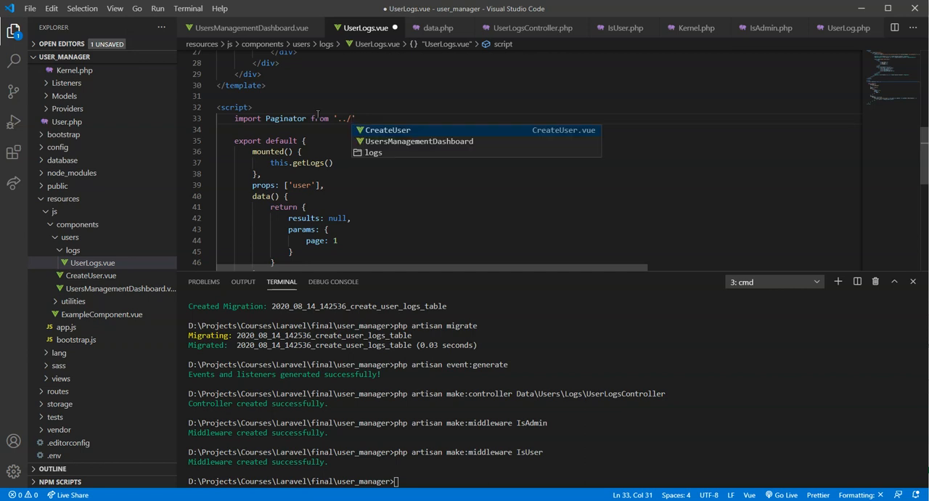
{"action": "type", "text": "../utilities/"}
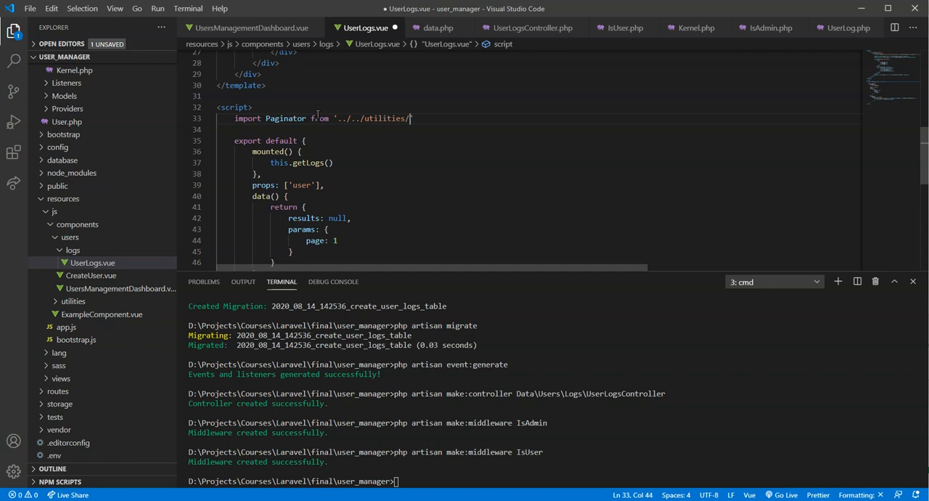
{"action": "type", "text": "pagination/"}
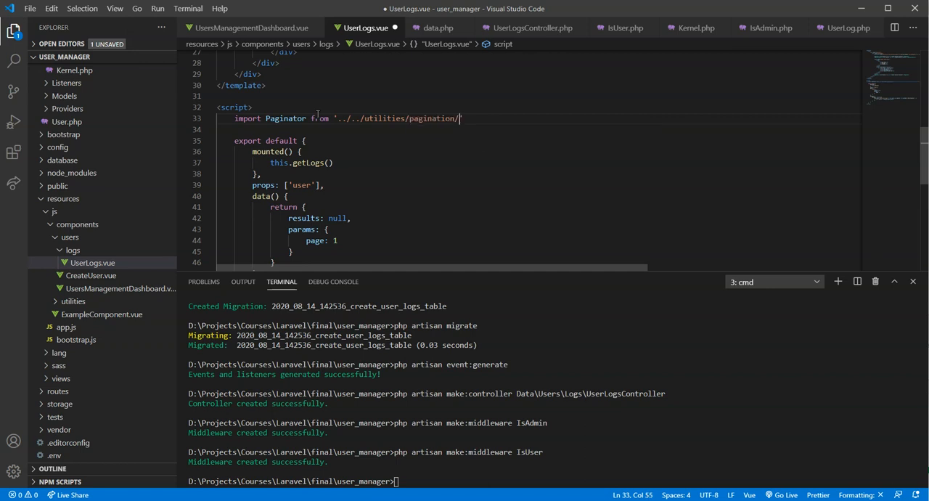
{"action": "type", "text": "/"}
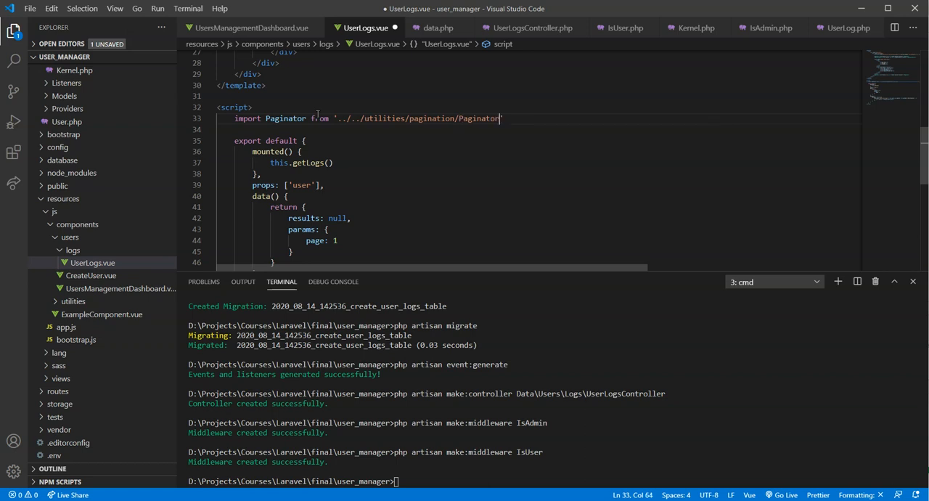
{"action": "type", "text": ".vue"}
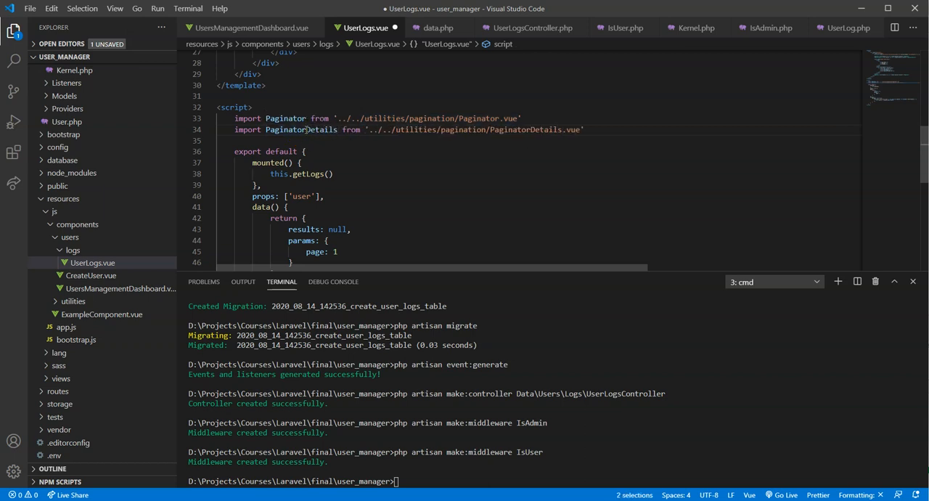
{"action": "scroll", "scroll_direction": "down", "scroll_amount": 3}
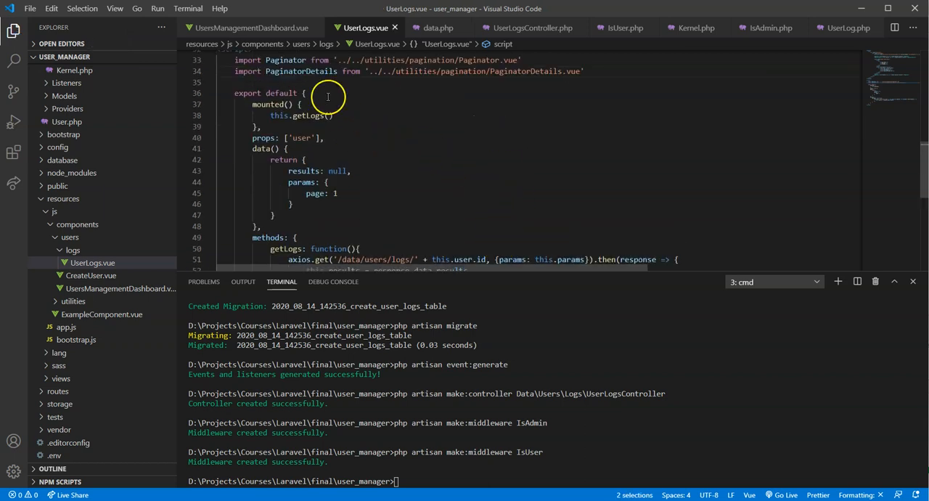
Add components: { Paginator, PaginatorDetails } to the export default above mounted().
{"action": "type", "text": "components: {"}
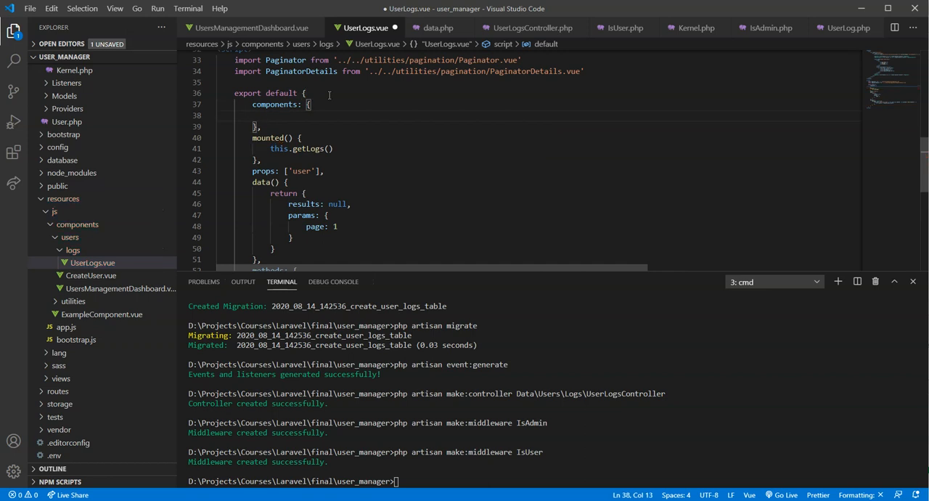
{"action": "type", "text": "Paginator,"}
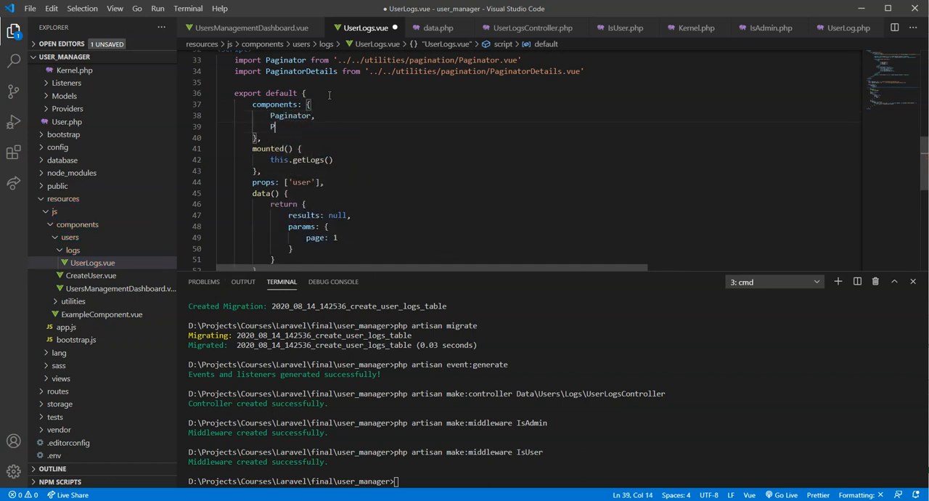
{"action": "type", "text": "aginatorDet"}
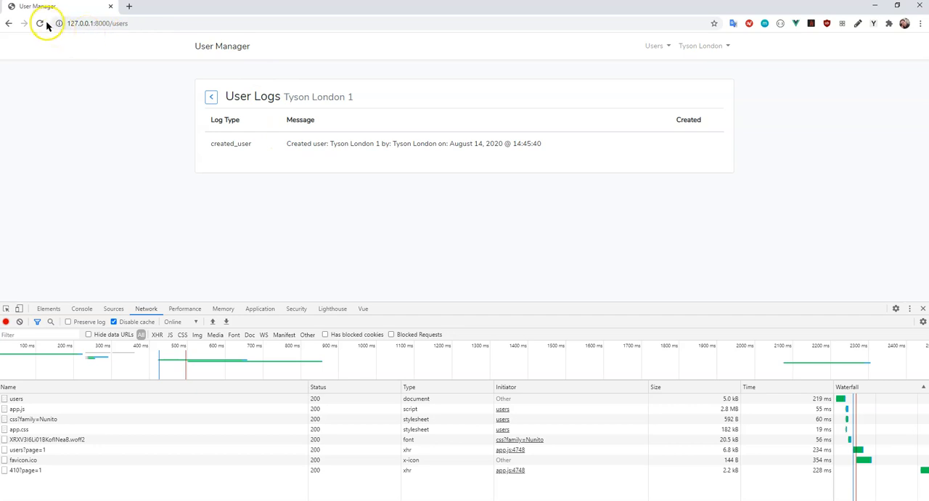
Reload the User Logs page to see the paginator and 'Page 1 of 1' summary.
{"action": "left_click", "coordinate": [41, 23]}
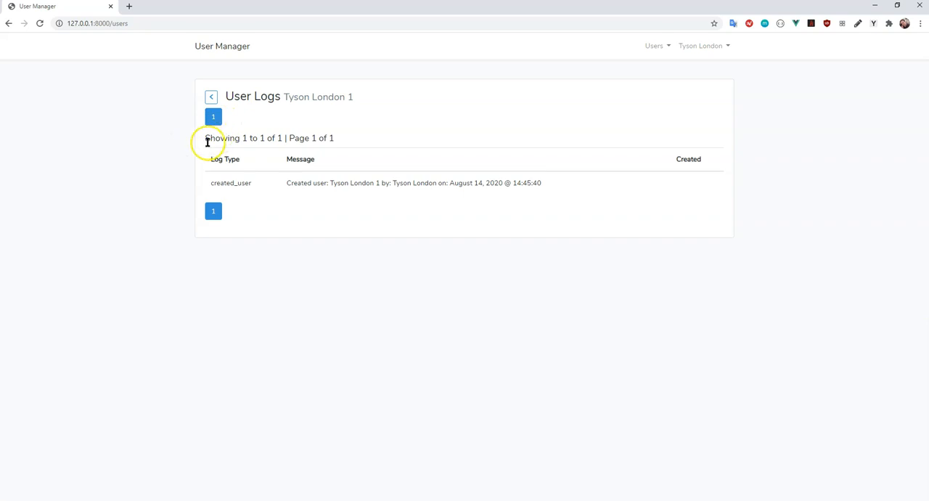
{"action": "mouse_move", "coordinate": [297, 148]}
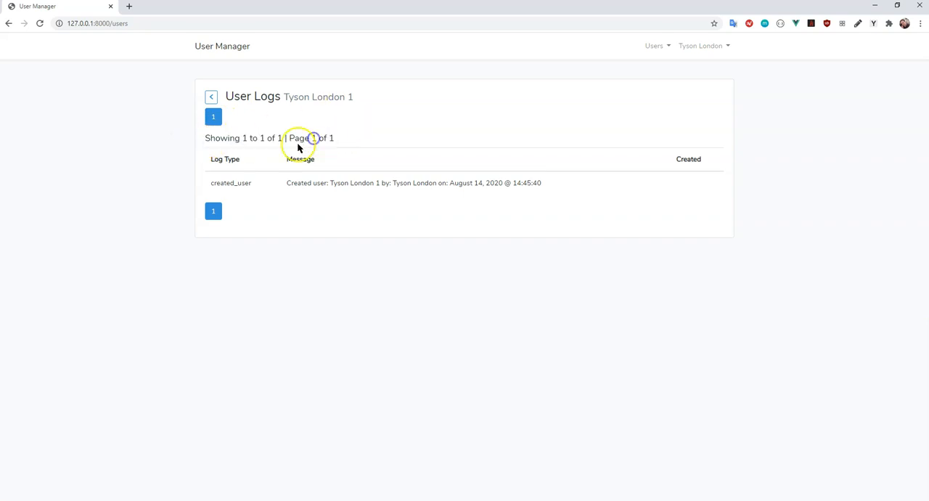
{"action": "mouse_move", "coordinate": [253, 233]}
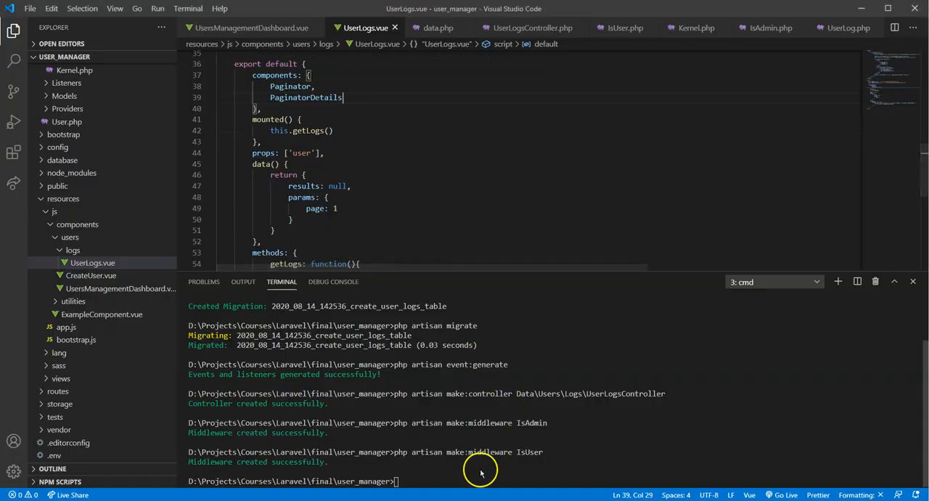
{"action": "mouse_move", "coordinate": [539, 209]}
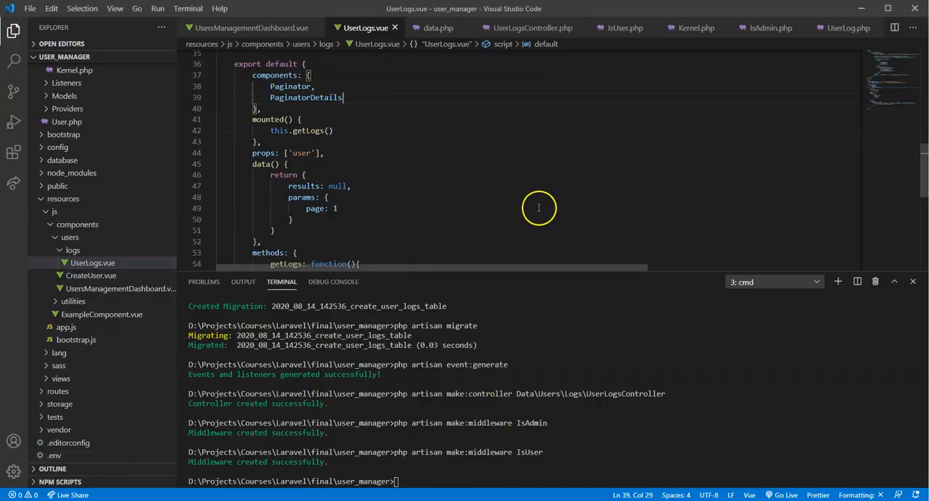